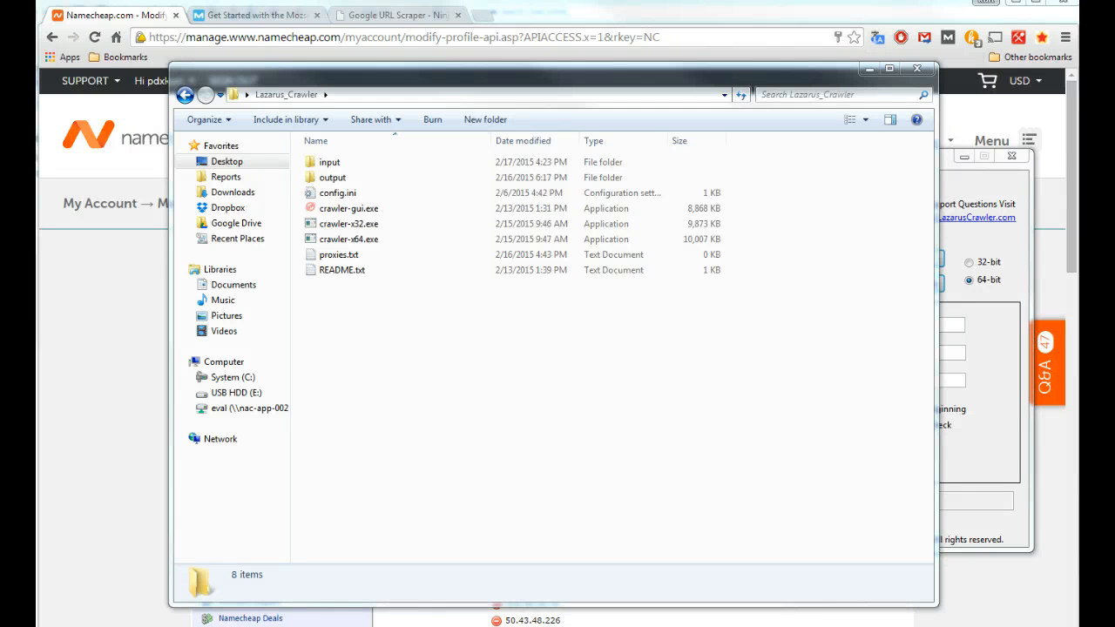
pyautogui.moveTo(501, 414)
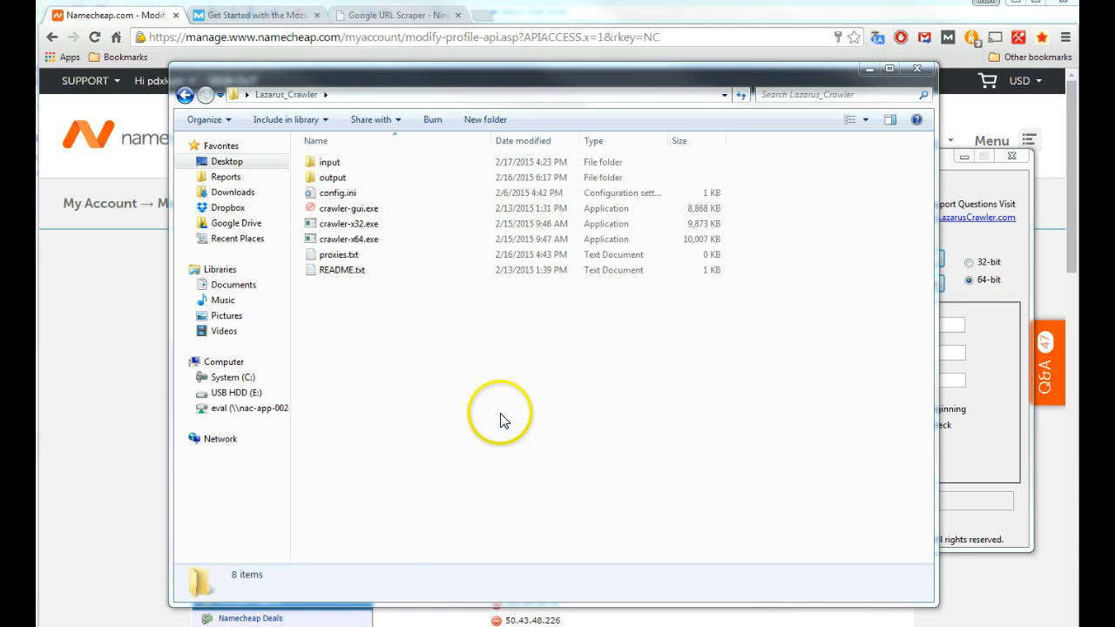
pyautogui.moveTo(507, 420)
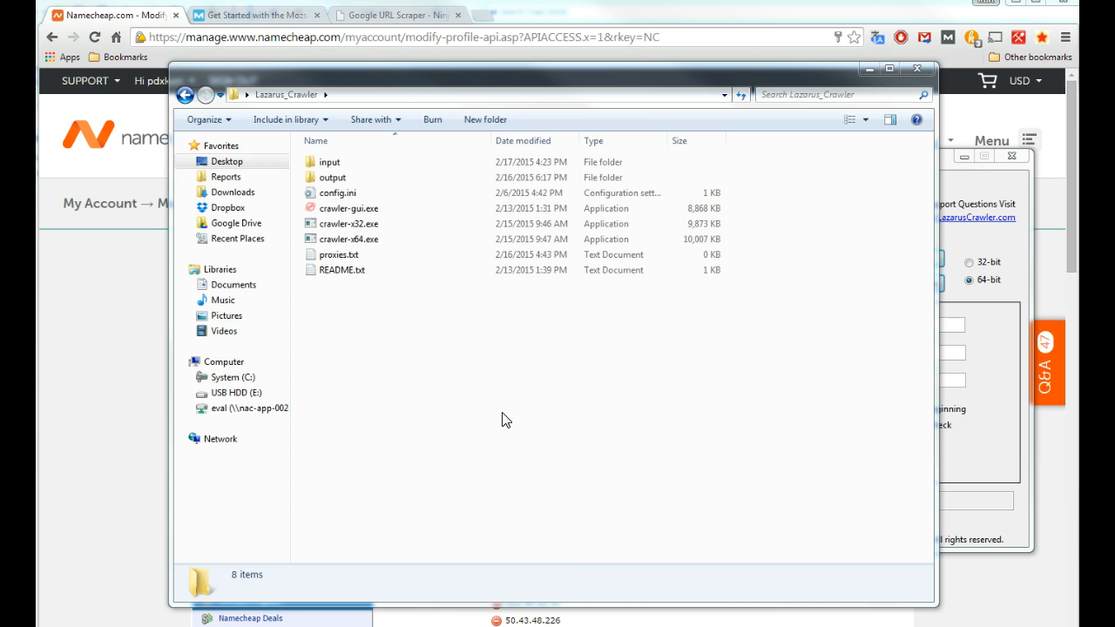
pyautogui.moveTo(438, 82)
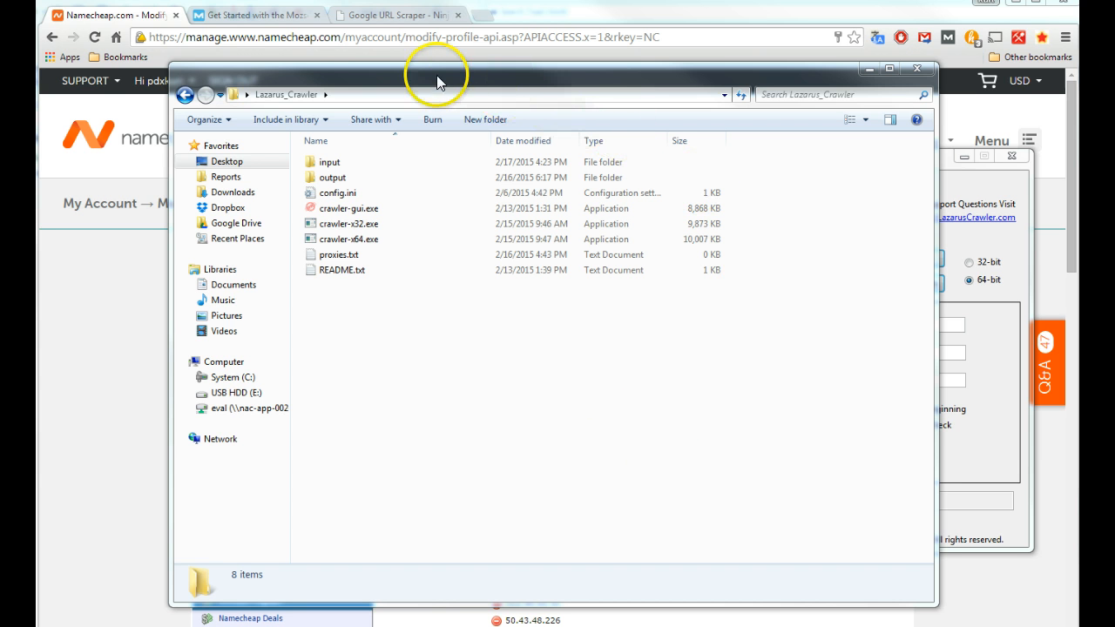
pyautogui.moveTo(283, 96)
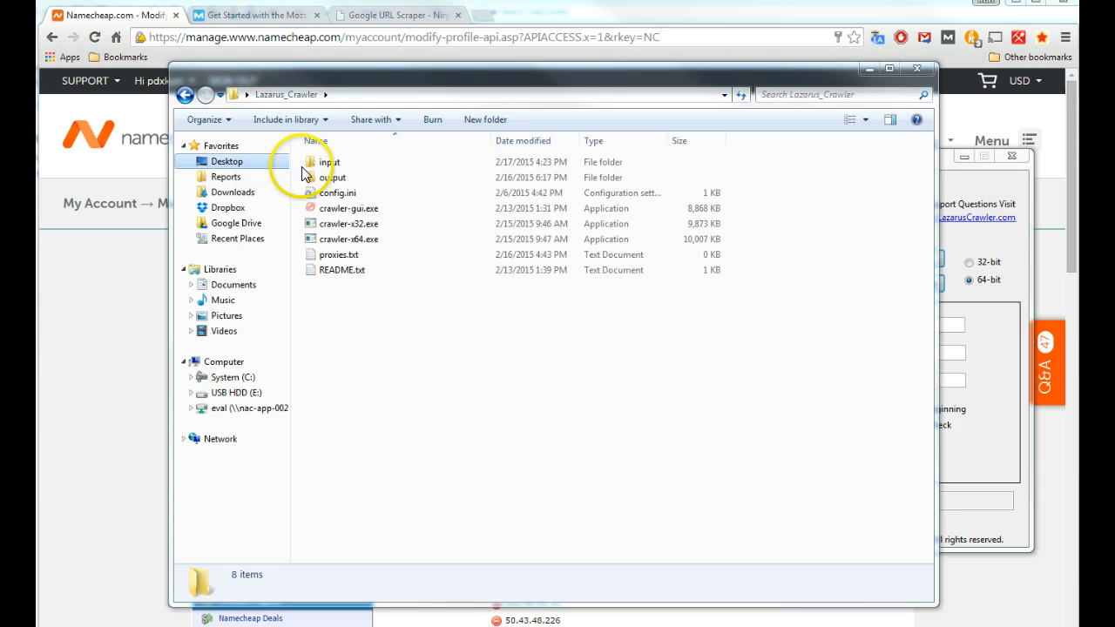
pyautogui.moveTo(399, 344)
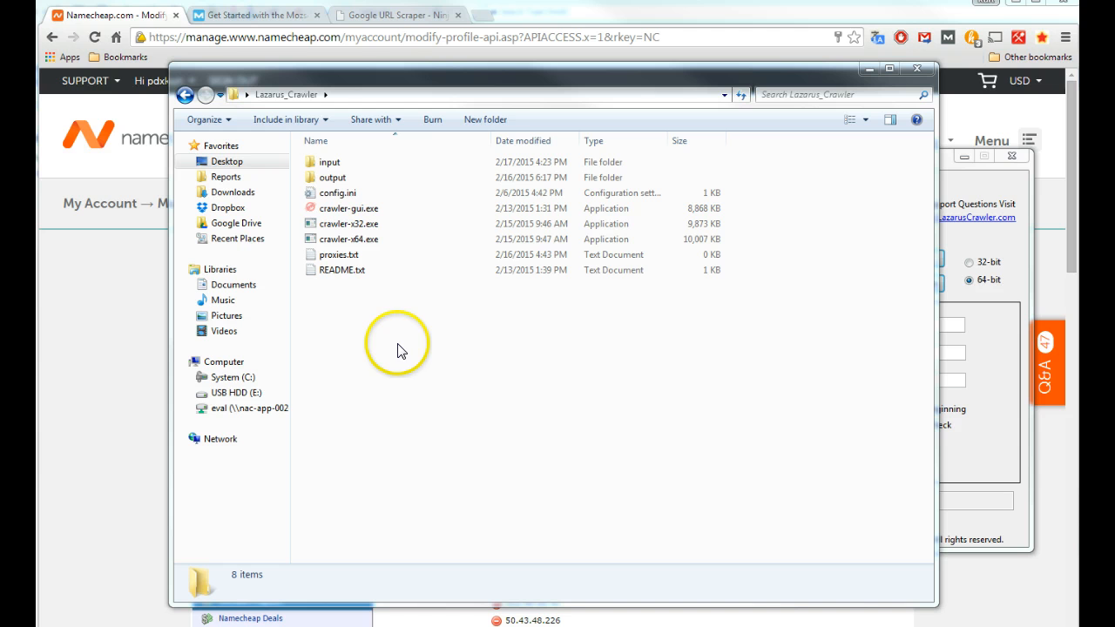
pyautogui.moveTo(336, 176)
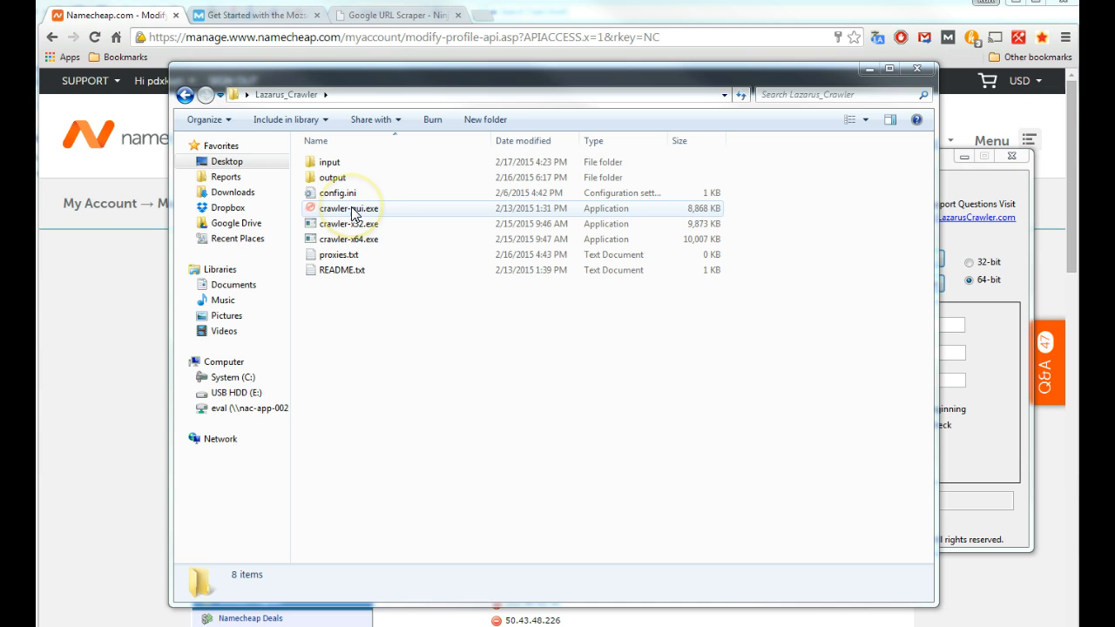
# Open config.ini in Notepad and select the license field's CHANGEME placeholder
pyautogui.doubleClick(349, 208)
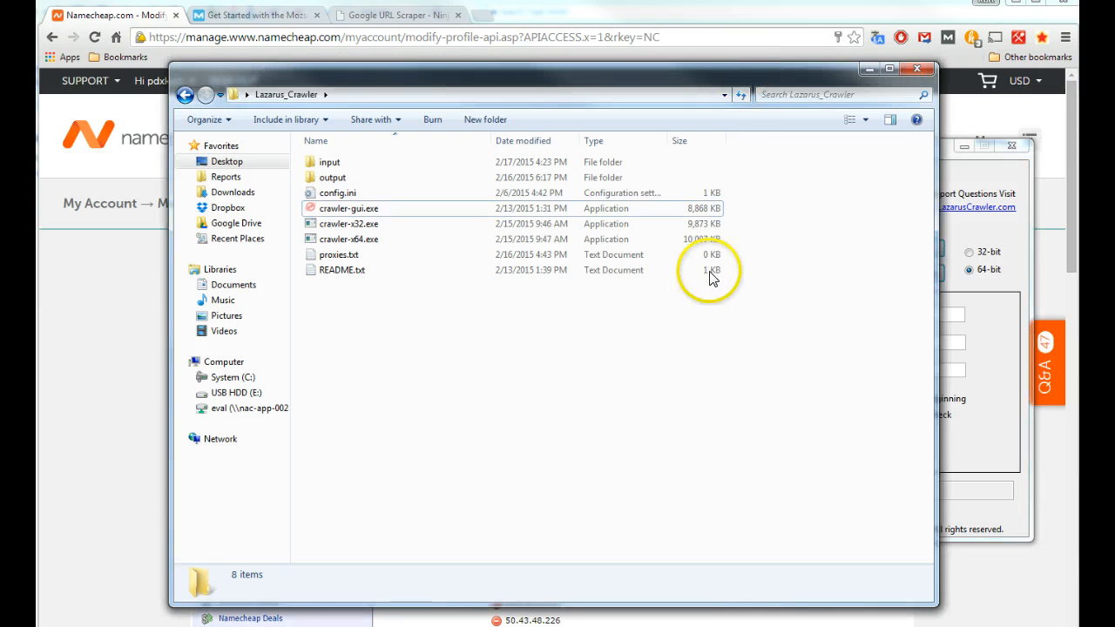
pyautogui.moveTo(438, 340)
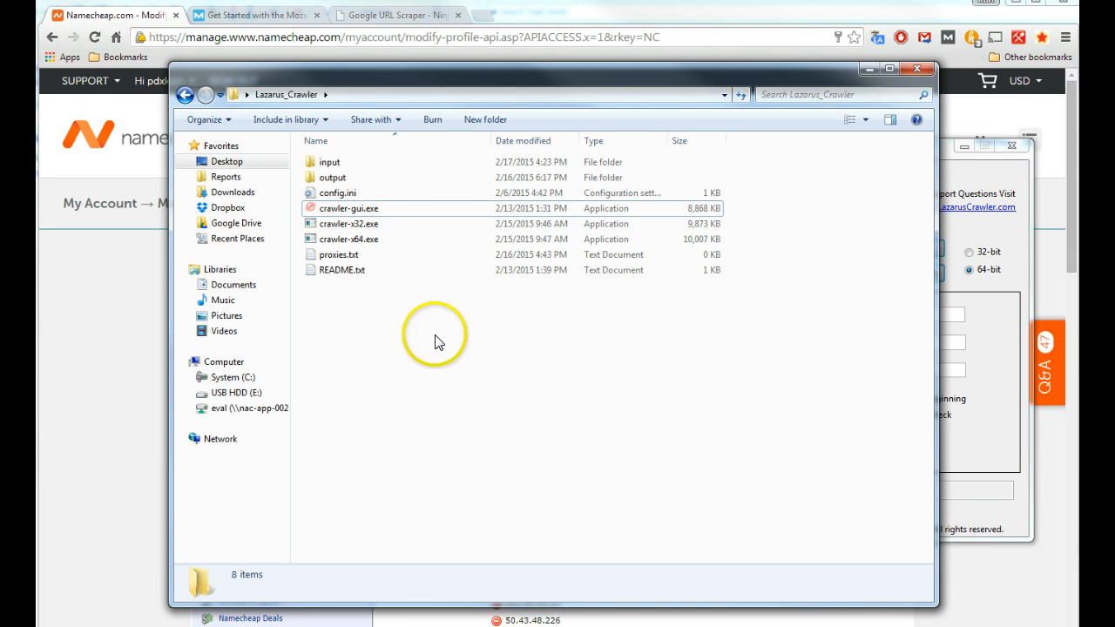
pyautogui.doubleClick(338, 193)
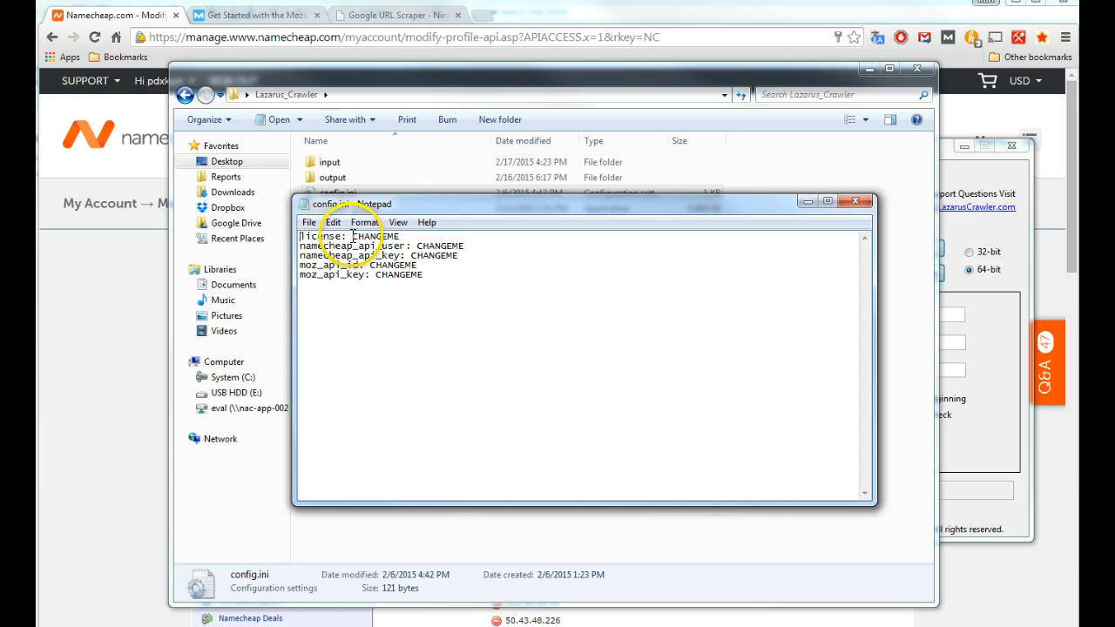
pyautogui.doubleClick(374, 236)
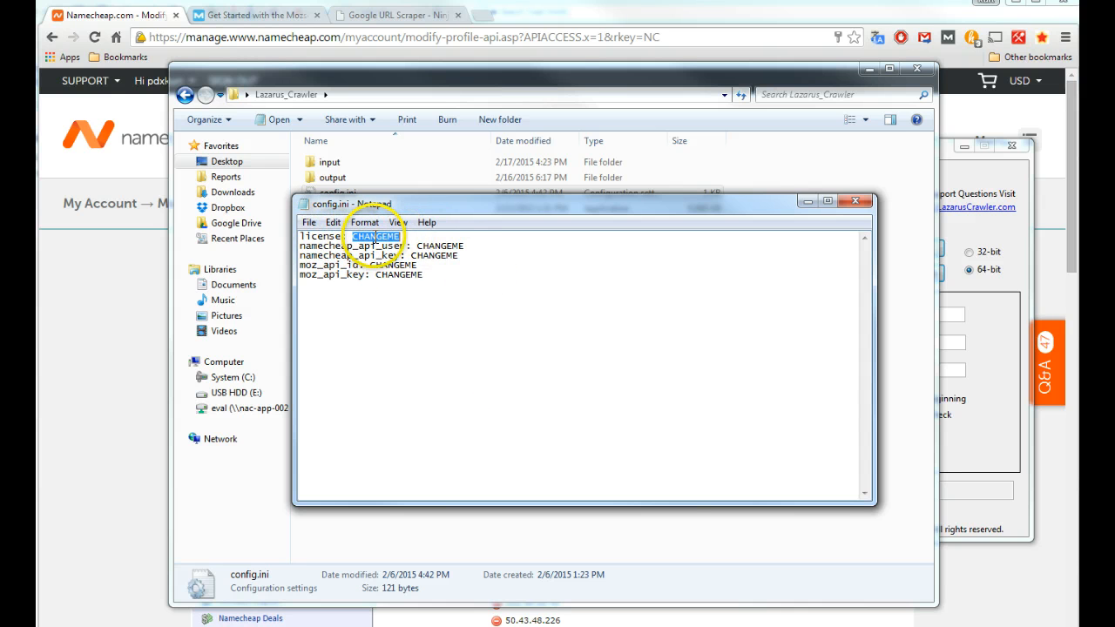
pyautogui.moveTo(440, 209)
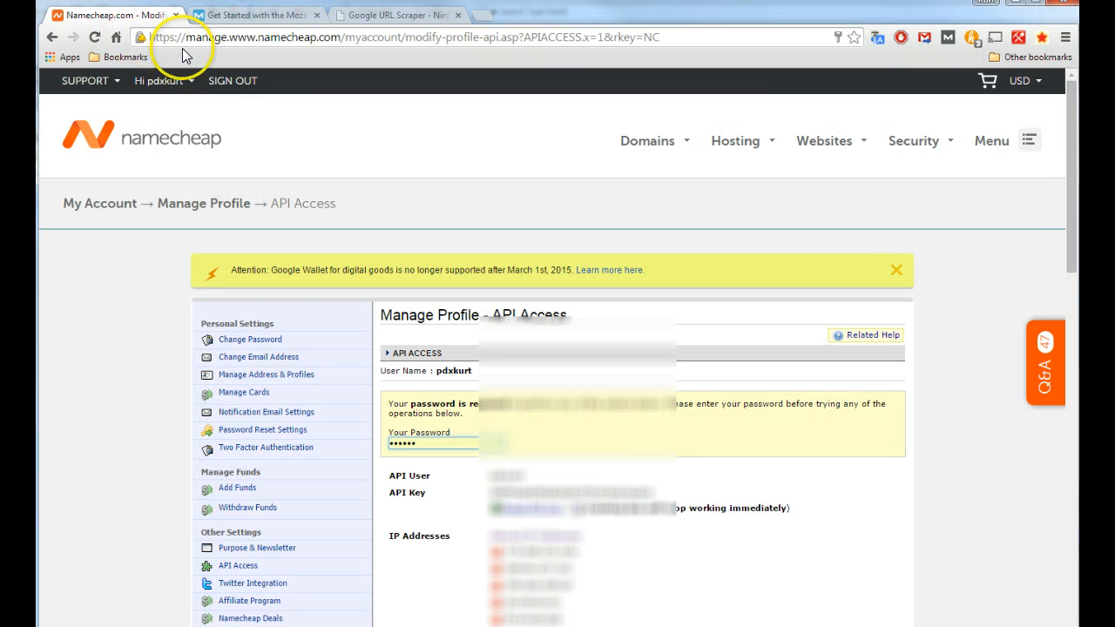
pyautogui.moveTo(330, 77)
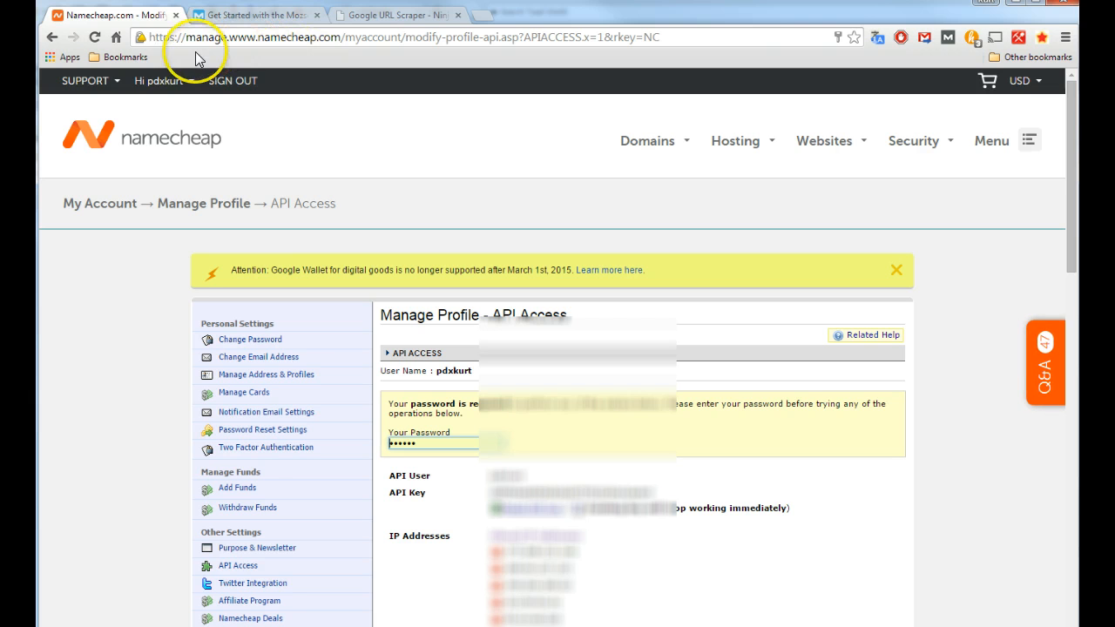
# Go to Namecheap's API Access page via the account menu and scroll down
pyautogui.click(163, 80)
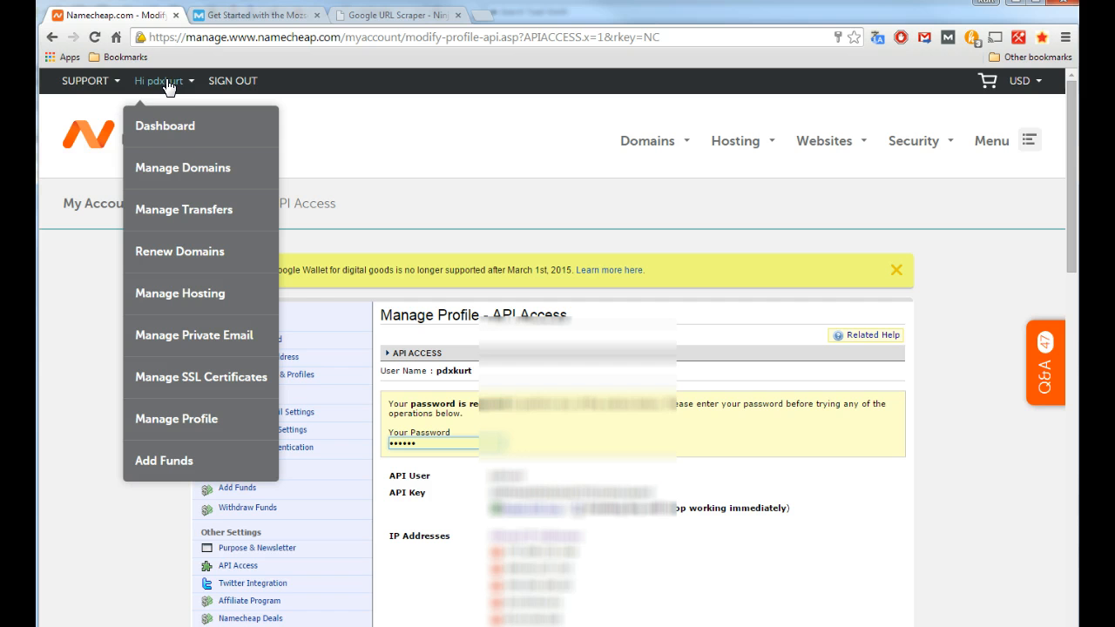
pyautogui.moveTo(177, 419)
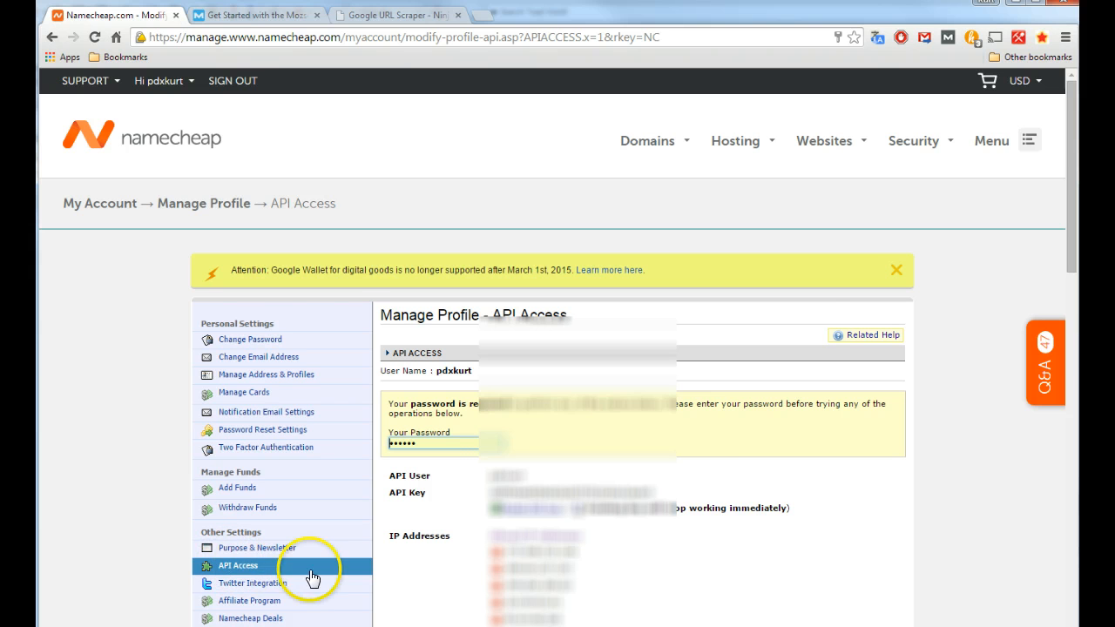
pyautogui.moveTo(418, 338)
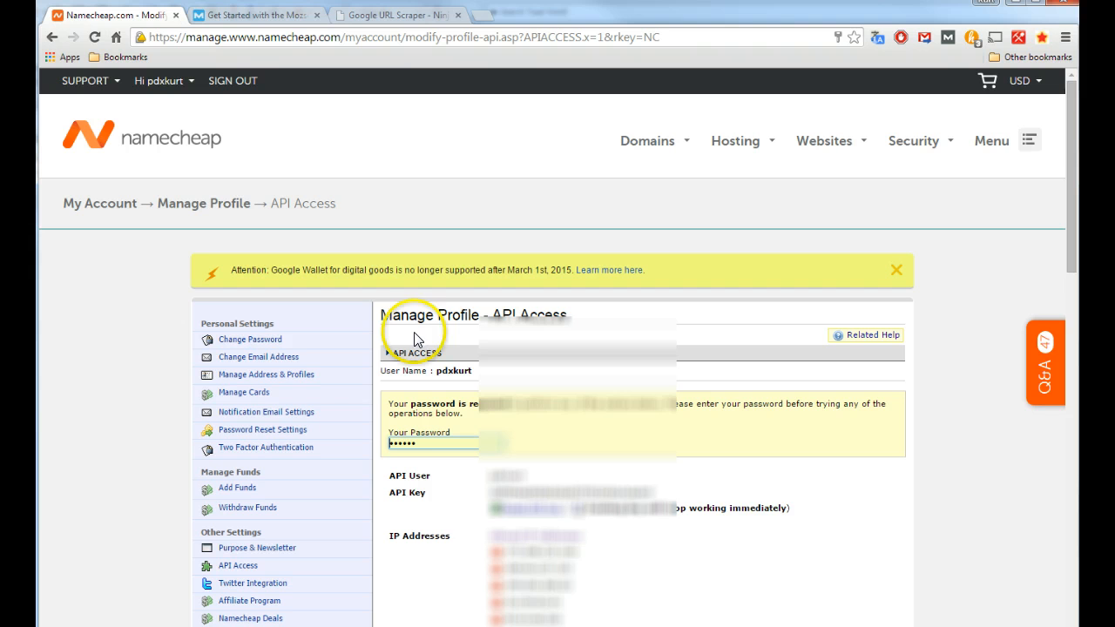
pyautogui.moveTo(805, 414)
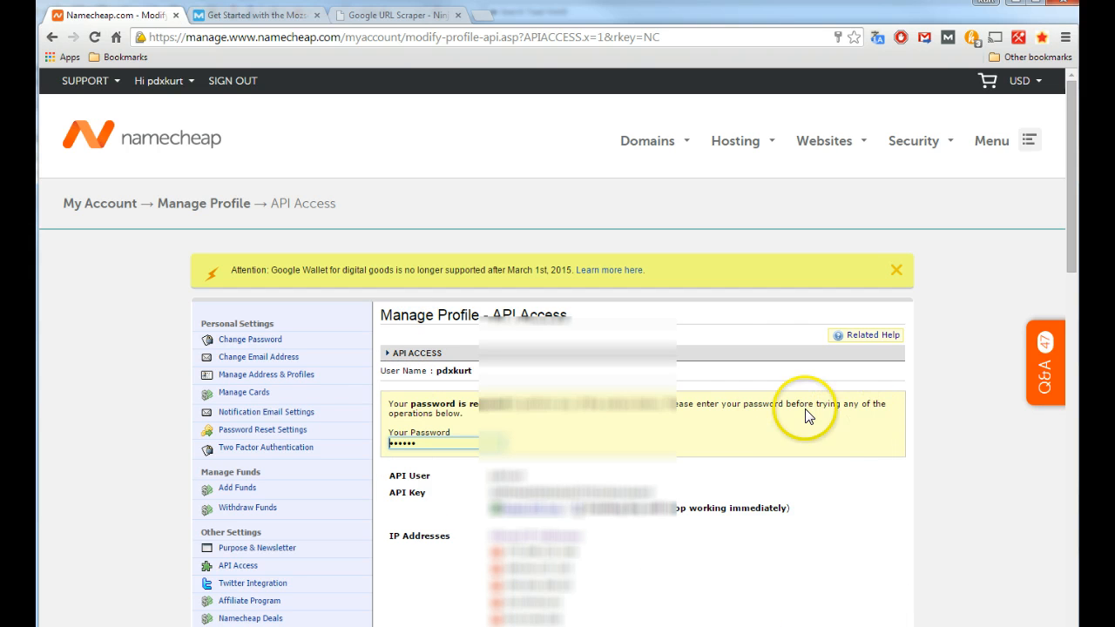
pyautogui.moveTo(734, 398)
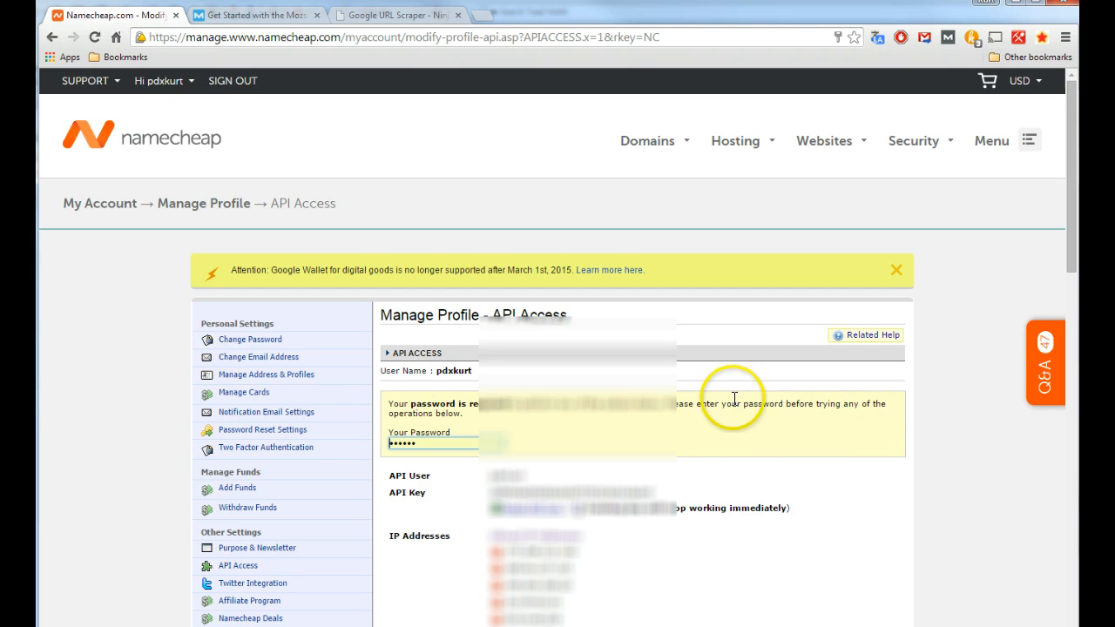
pyautogui.moveTo(776, 423)
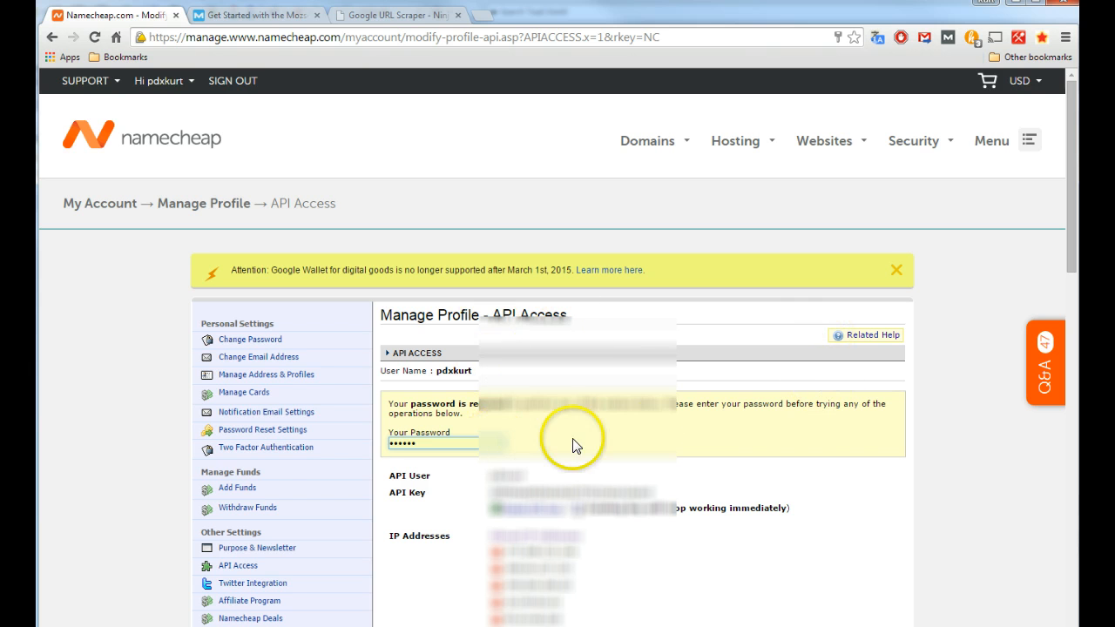
pyautogui.scroll(-3)
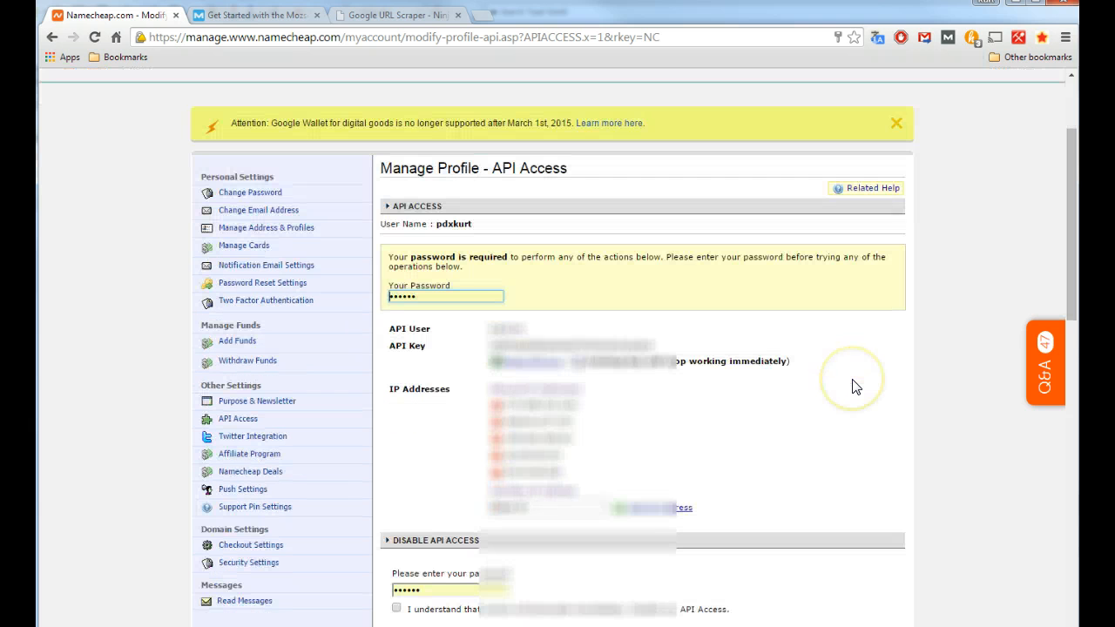
pyautogui.moveTo(856, 385)
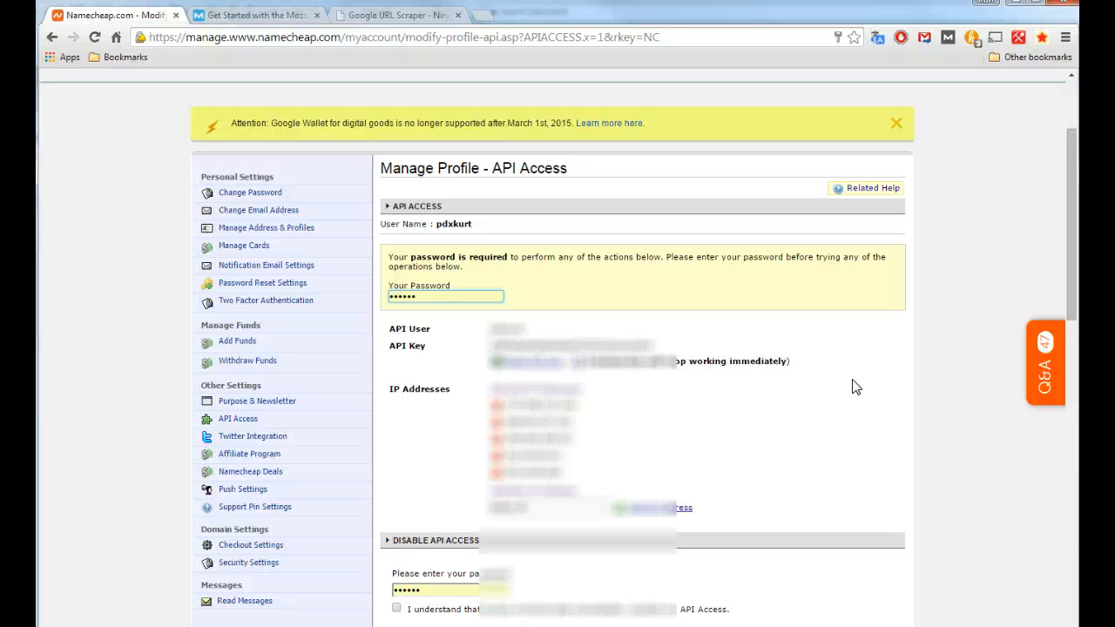
pyautogui.moveTo(740, 315)
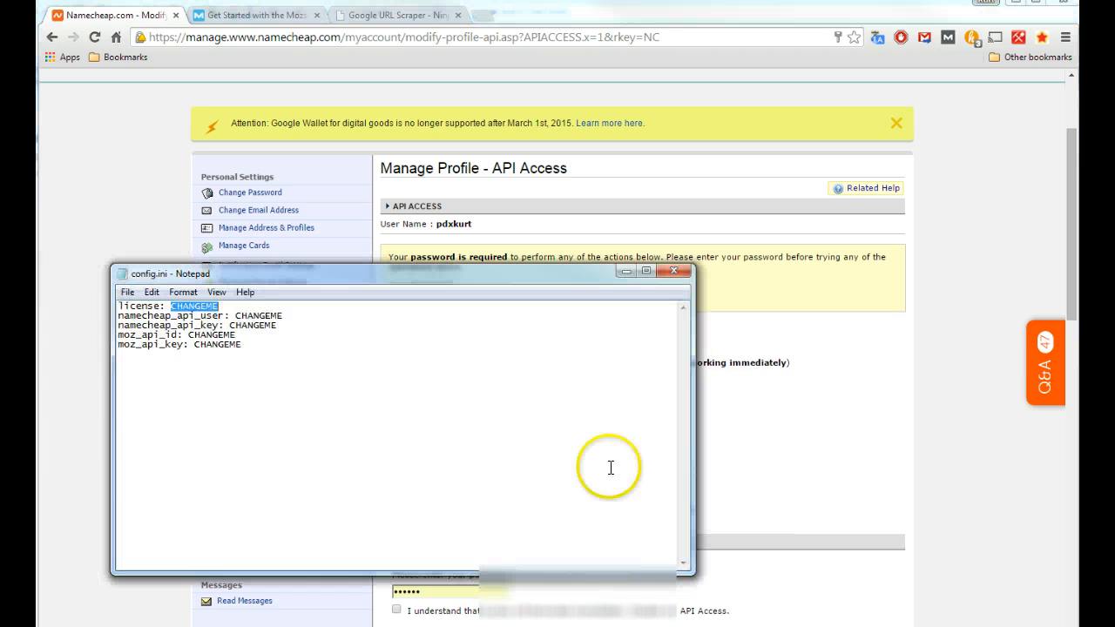
# Select the namecheap_api_user CHANGEME placeholder in config.ini
pyautogui.doubleClick(257, 315)
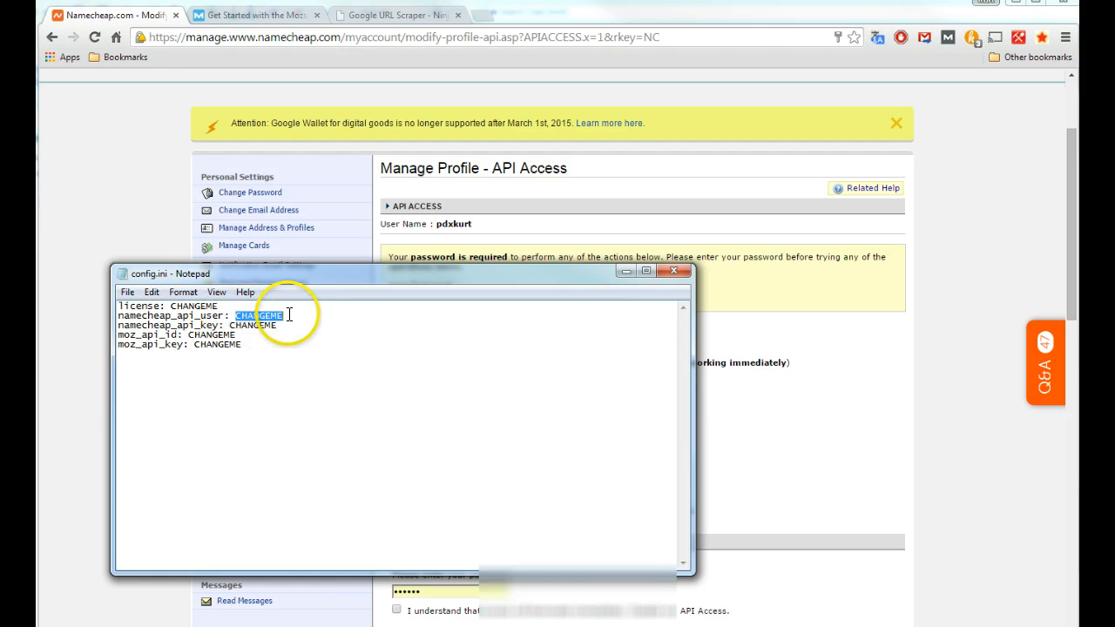
pyautogui.doubleClick(253, 324)
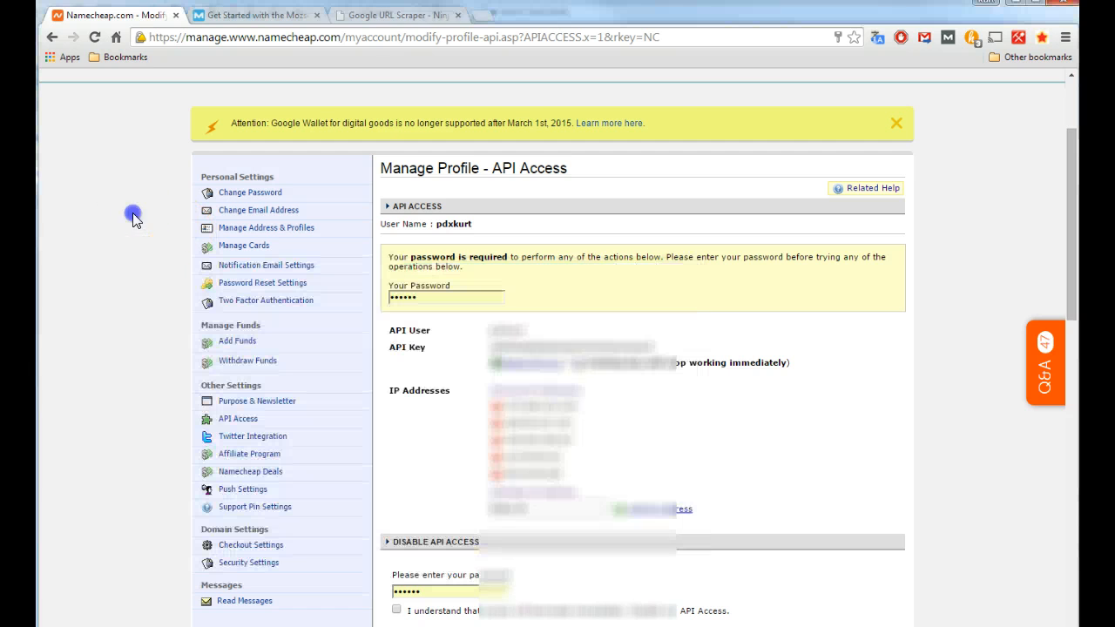
pyautogui.moveTo(481, 15)
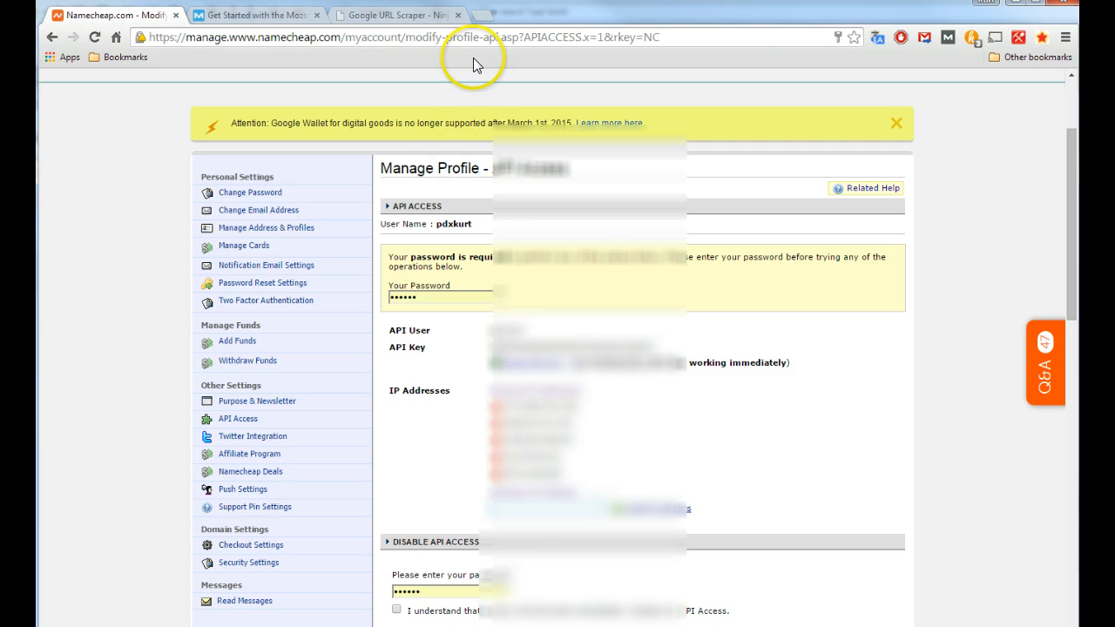
pyautogui.moveTo(508, 258)
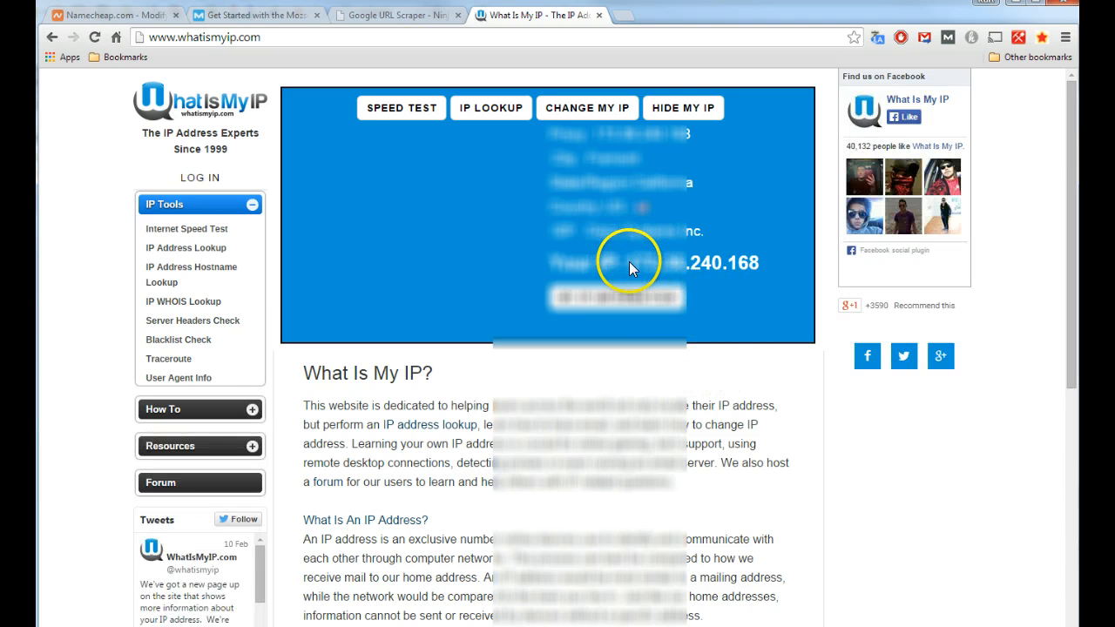
pyautogui.moveTo(771, 272)
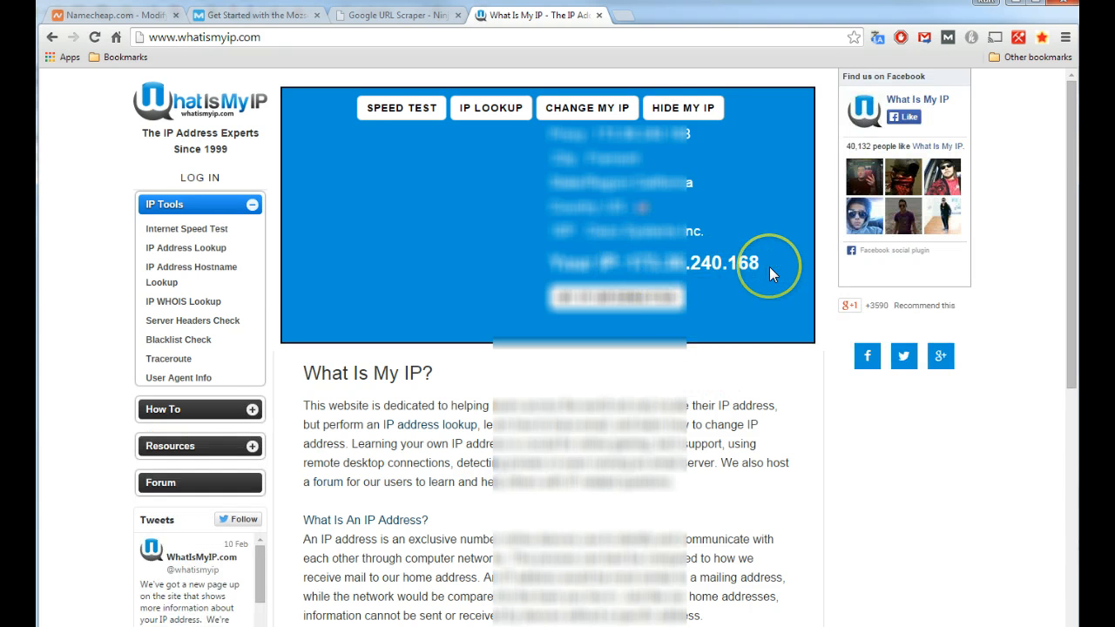
pyautogui.moveTo(366, 24)
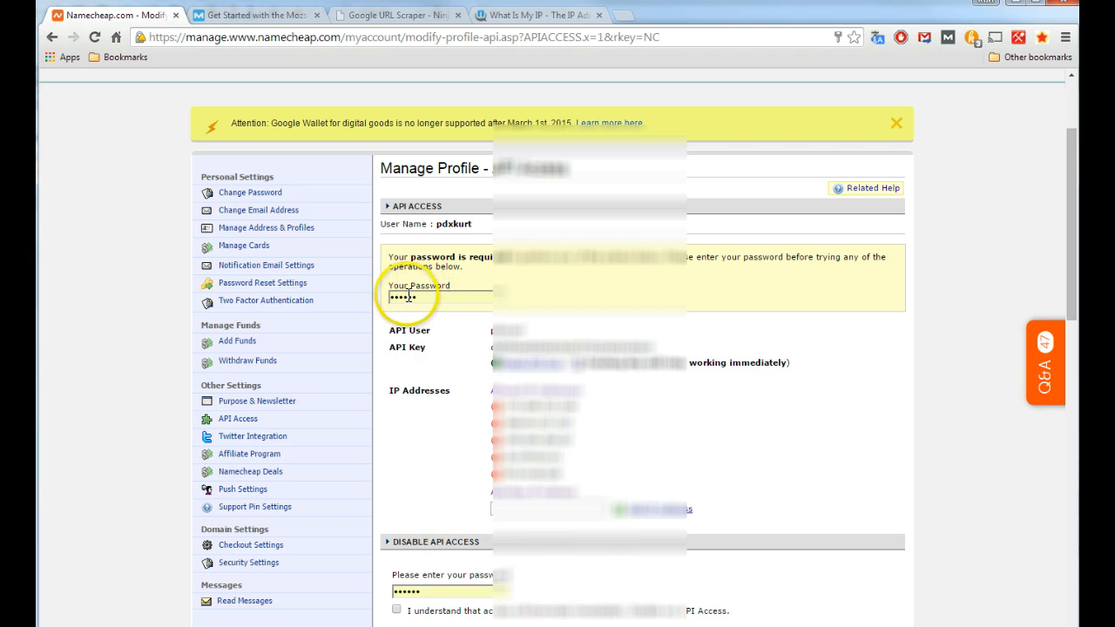
pyautogui.moveTo(666, 514)
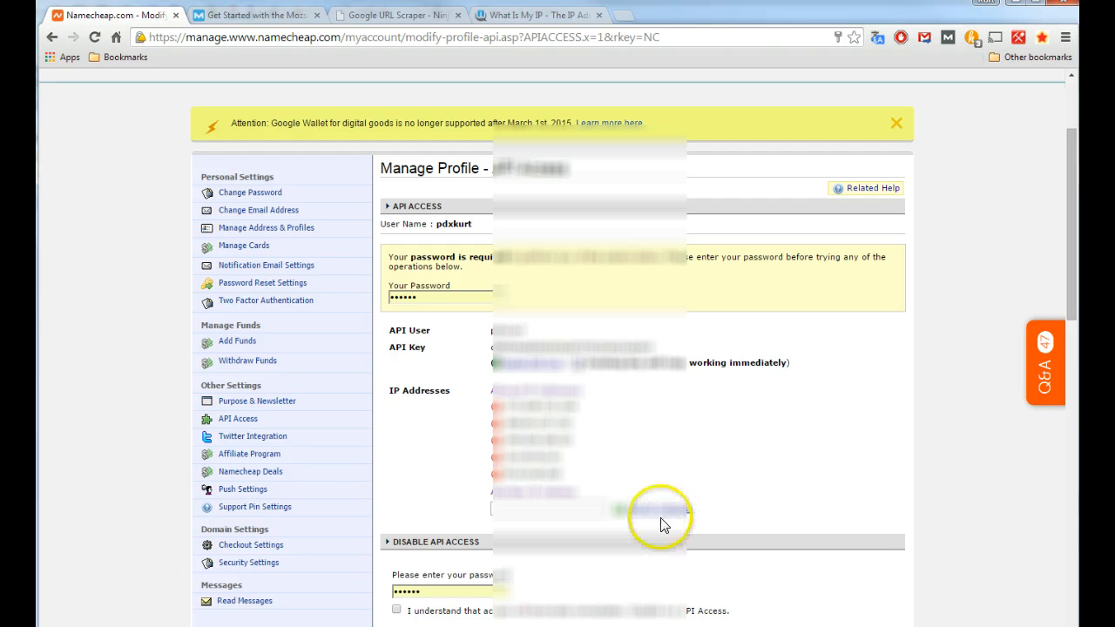
pyautogui.moveTo(703, 557)
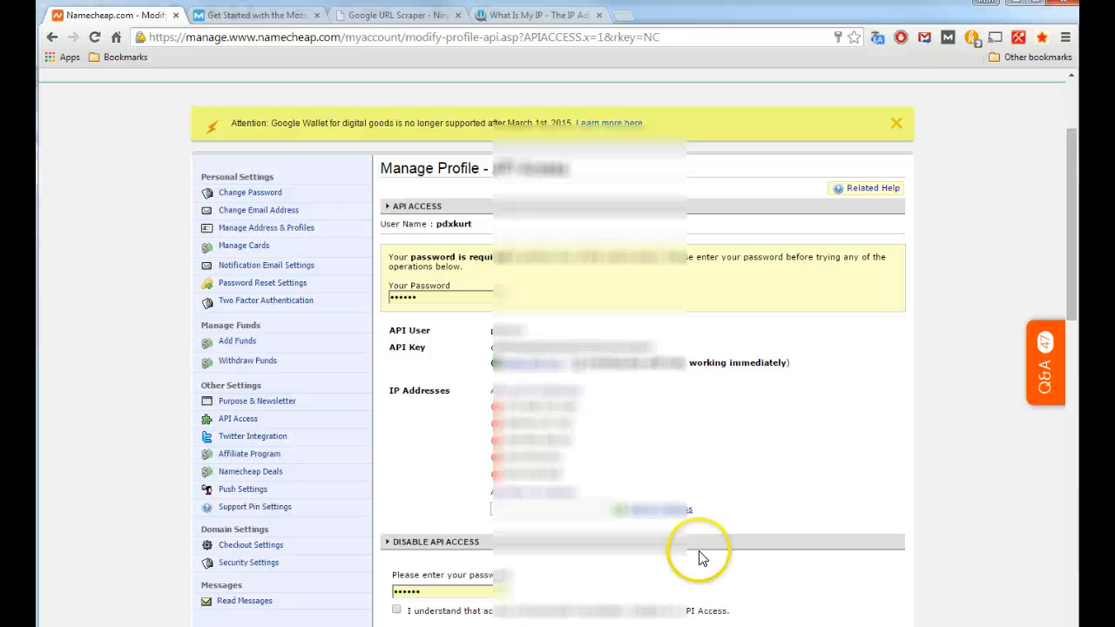
pyautogui.moveTo(704, 450)
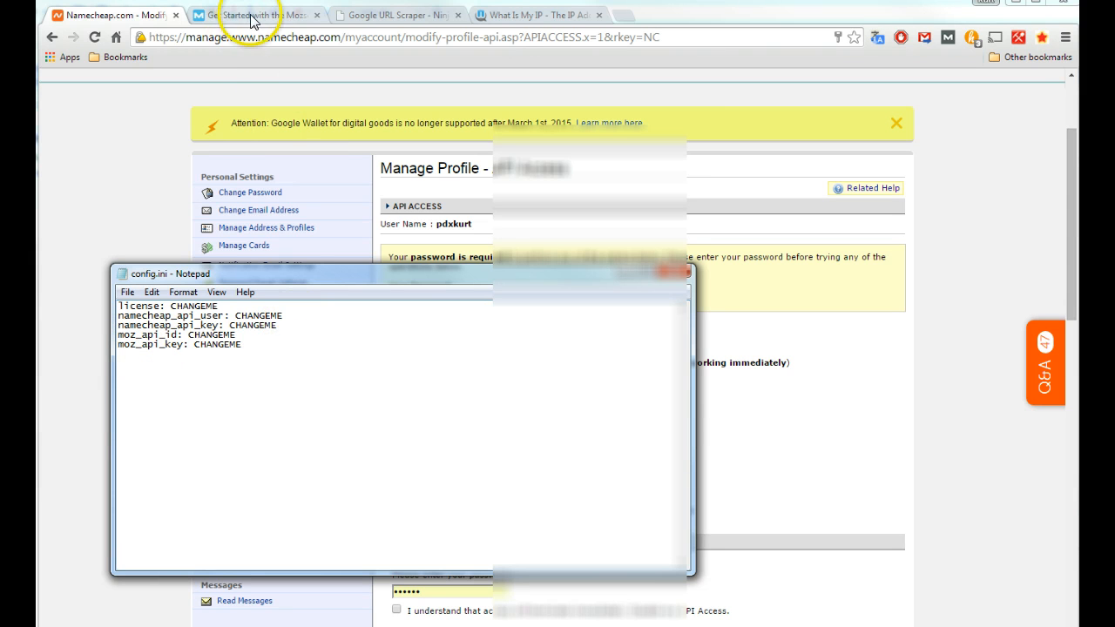
# Switch to the Moz tab showing the Mozscape API Get Started page
pyautogui.click(254, 15)
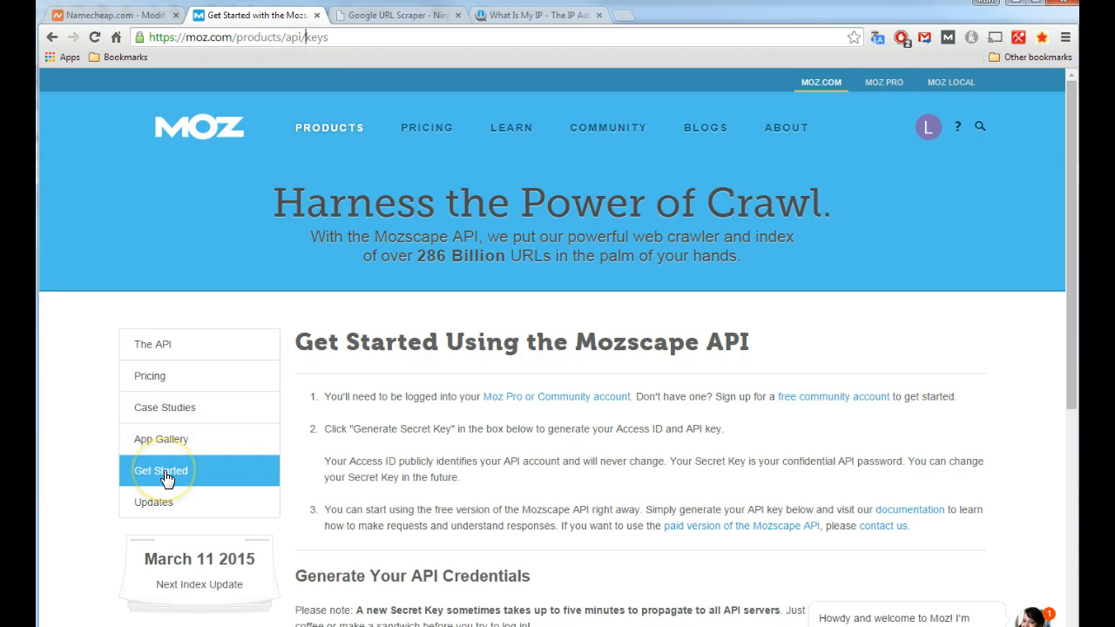
# Agree to the Moz Terms of Service and generate the Mozscape secret key
pyautogui.scroll(-3)
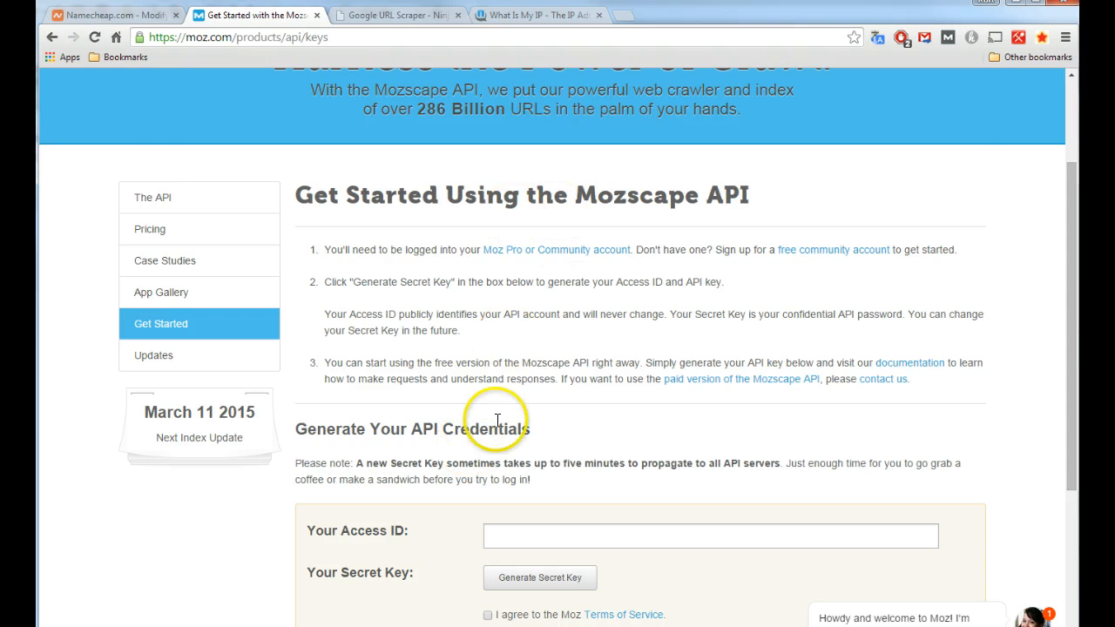
pyautogui.moveTo(445, 459)
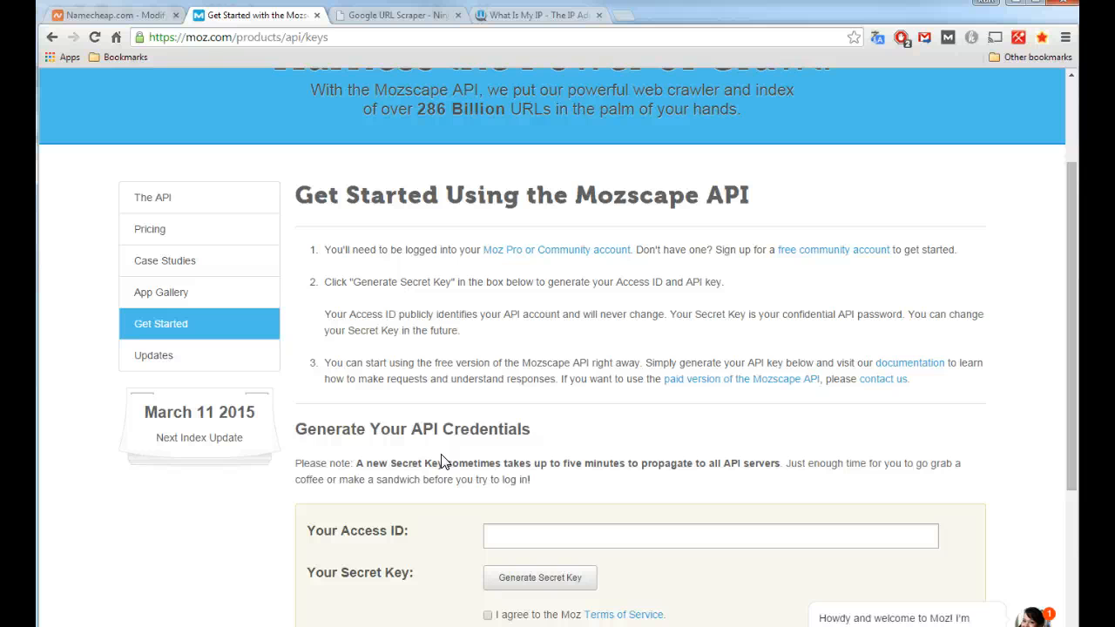
pyautogui.moveTo(574, 255)
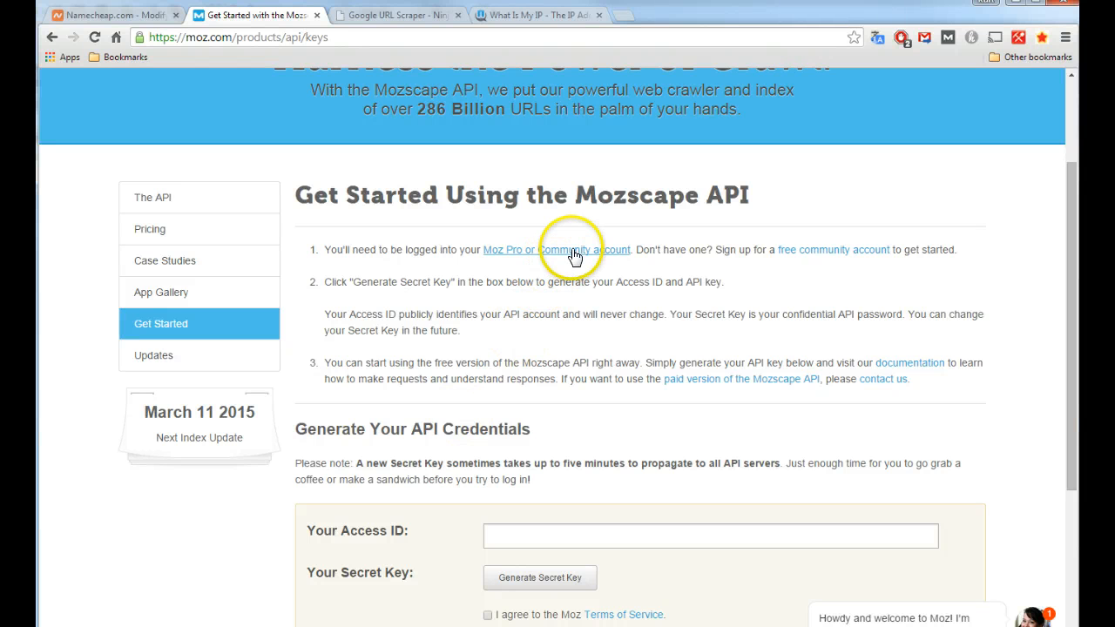
pyautogui.moveTo(850, 261)
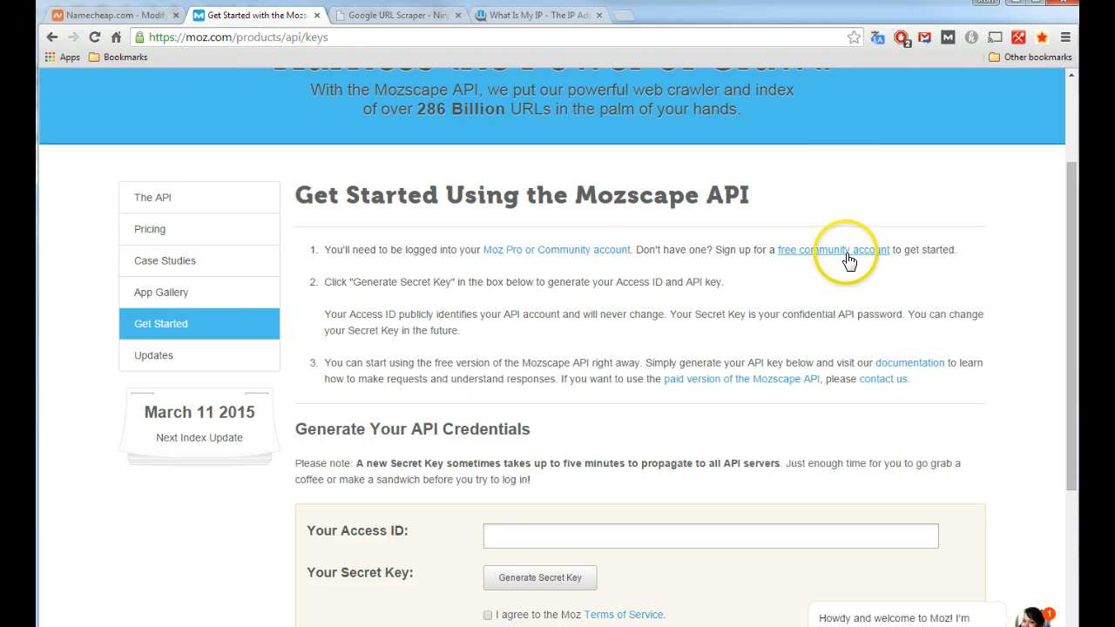
pyautogui.moveTo(832, 257)
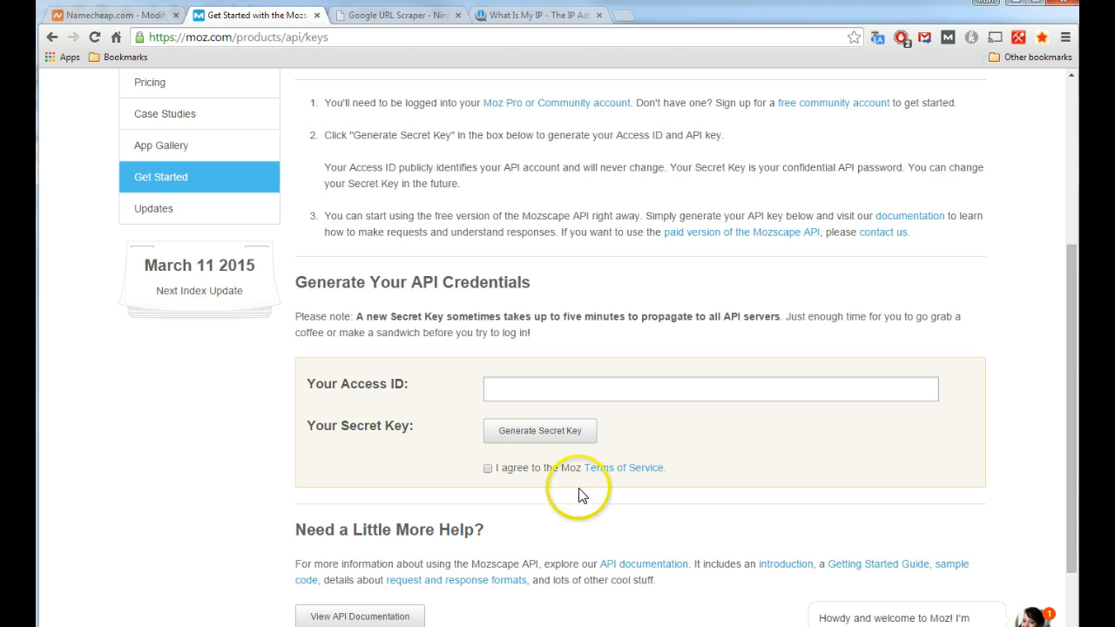
pyautogui.click(539, 430)
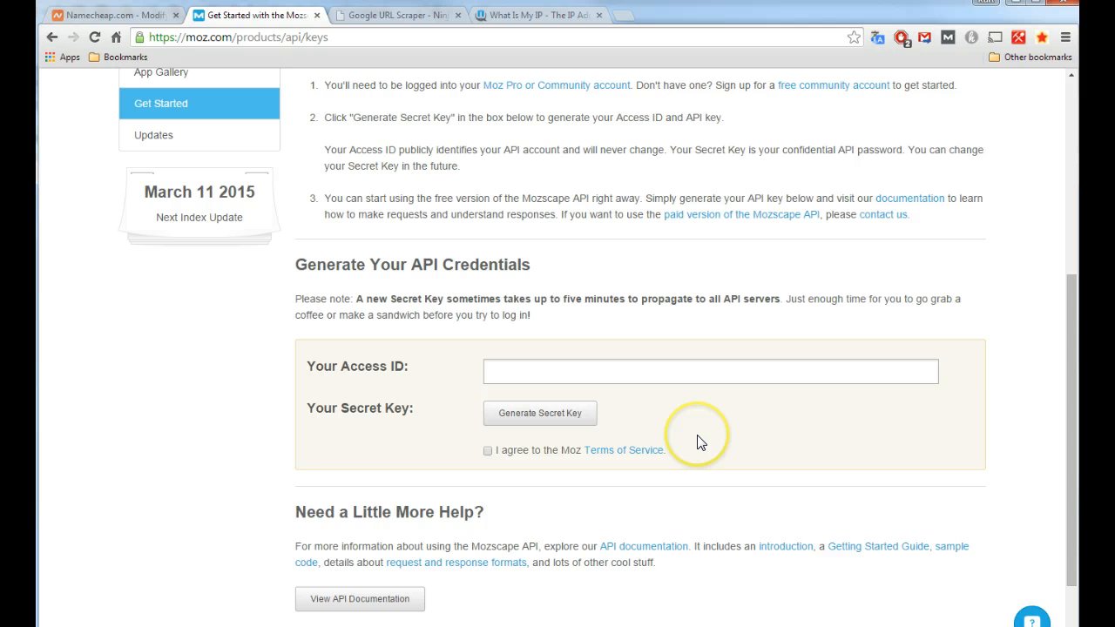
pyautogui.click(539, 412)
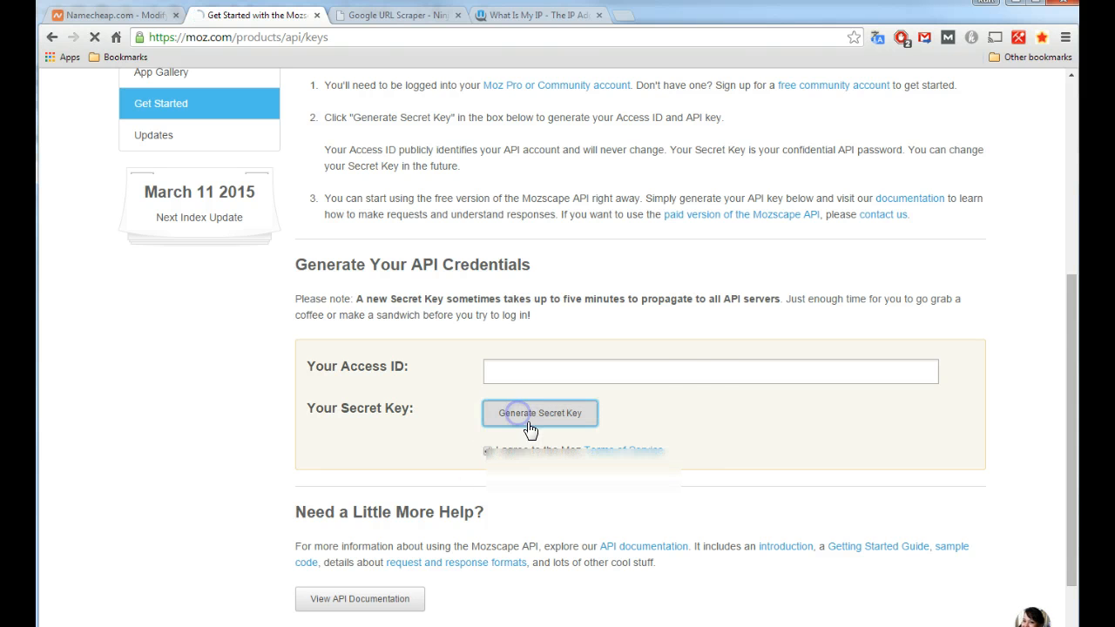
pyautogui.click(539, 412)
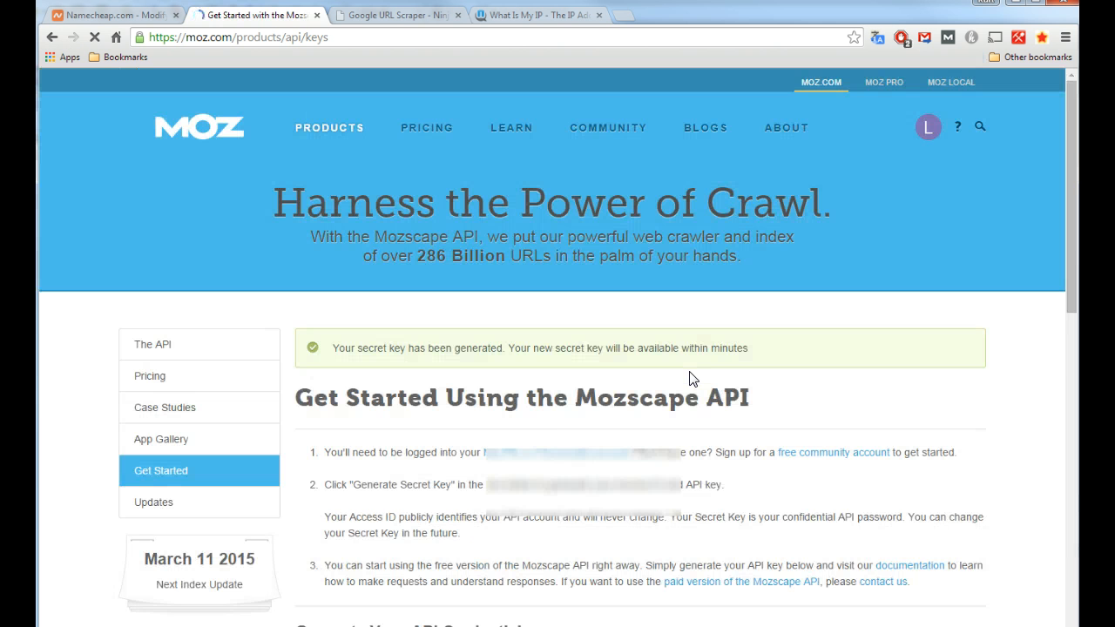
# Select the moz_api_id and moz_api_key placeholders, then close config.ini
pyautogui.scroll(-3)
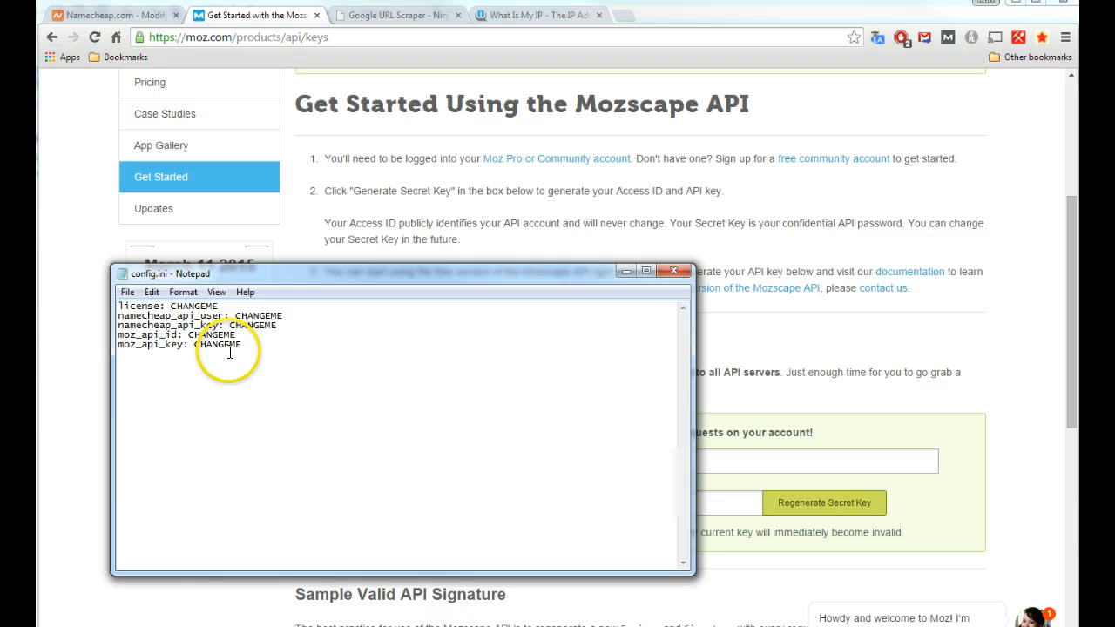
pyautogui.doubleClick(213, 334)
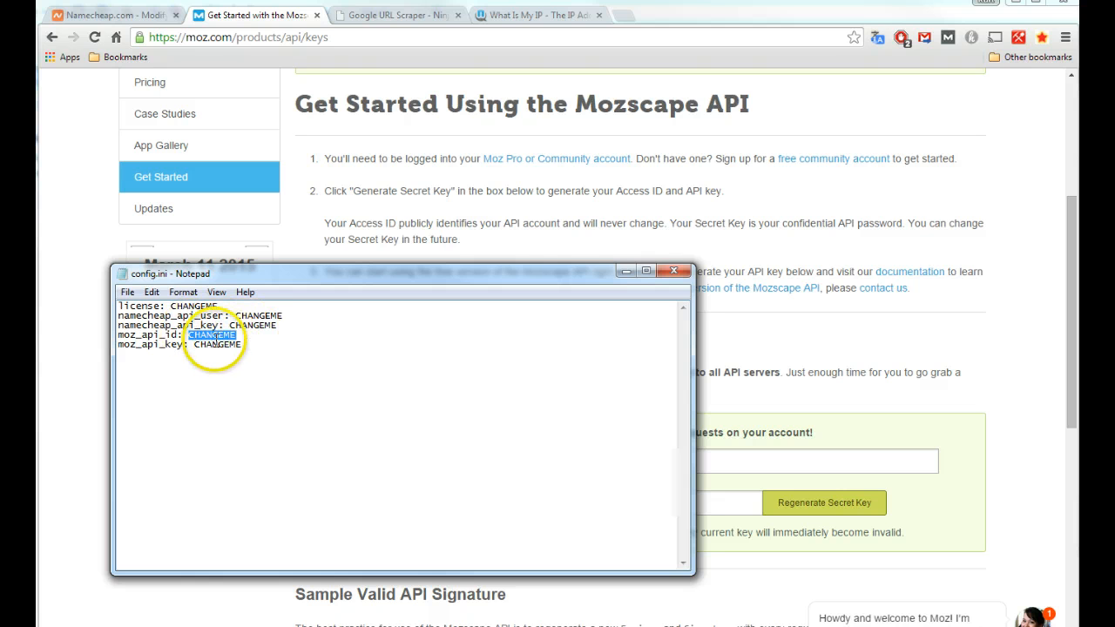
pyautogui.doubleClick(217, 344)
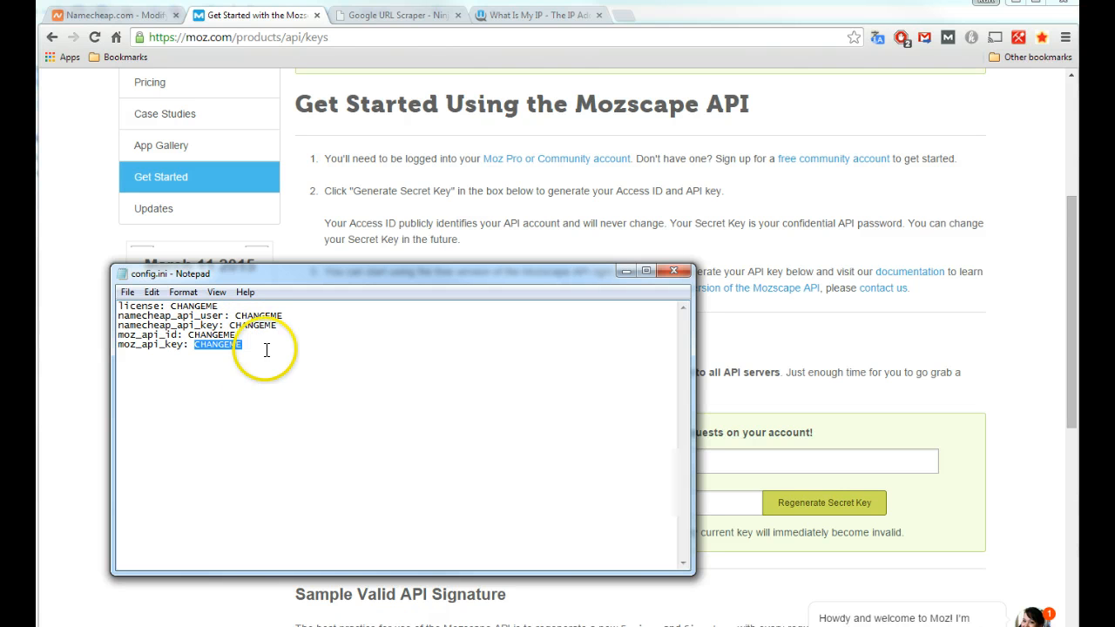
pyautogui.doubleClick(217, 344)
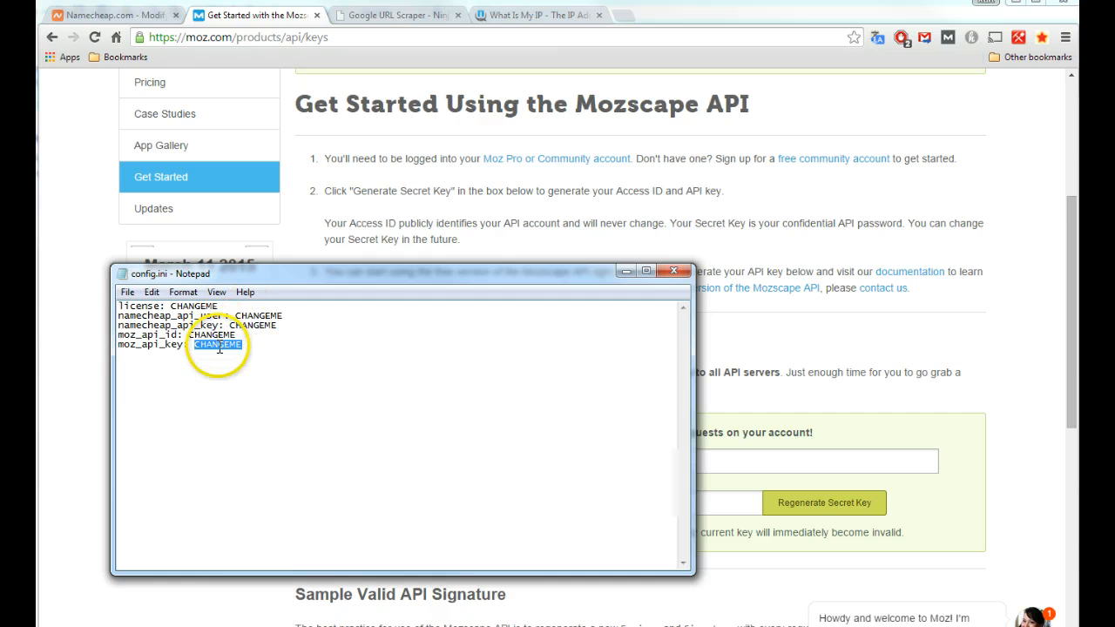
pyautogui.moveTo(245, 422)
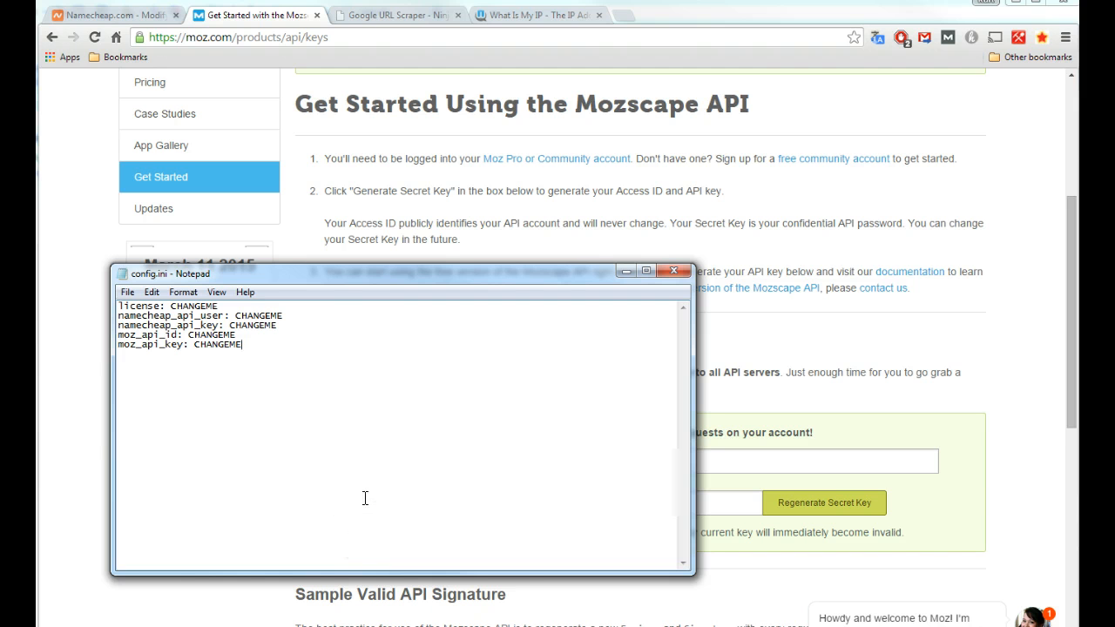
pyautogui.moveTo(321, 140)
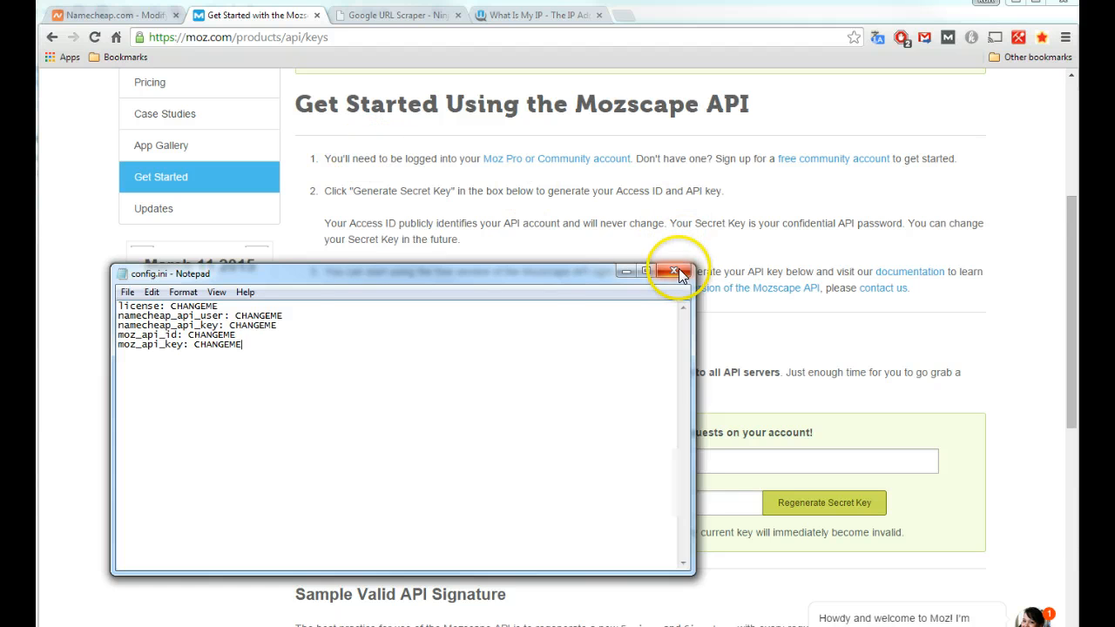
pyautogui.click(675, 272)
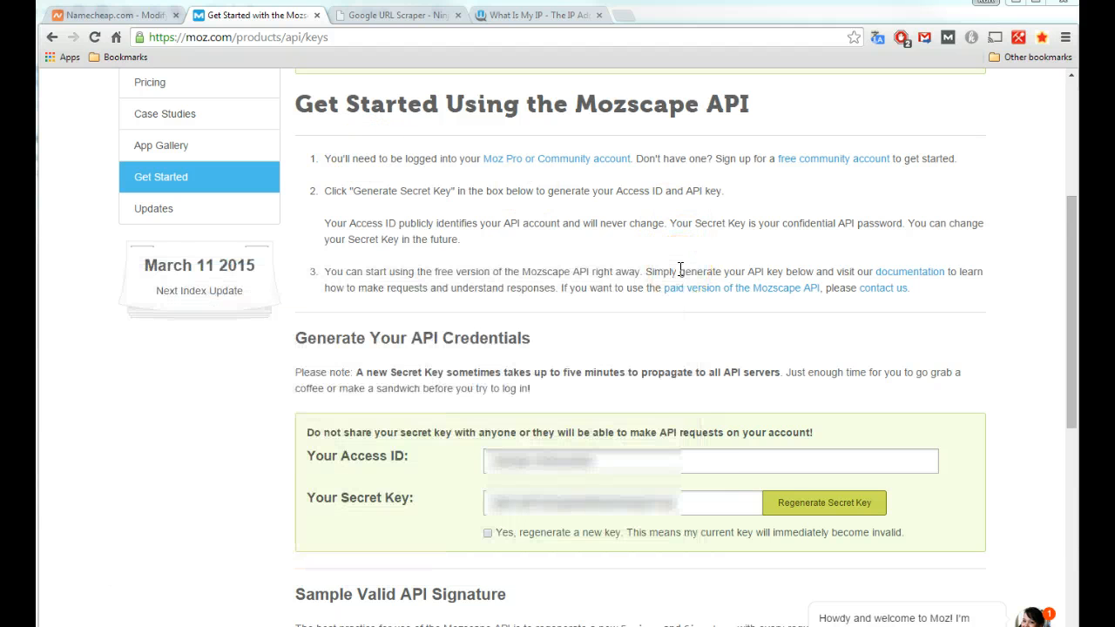
pyautogui.moveTo(462, 131)
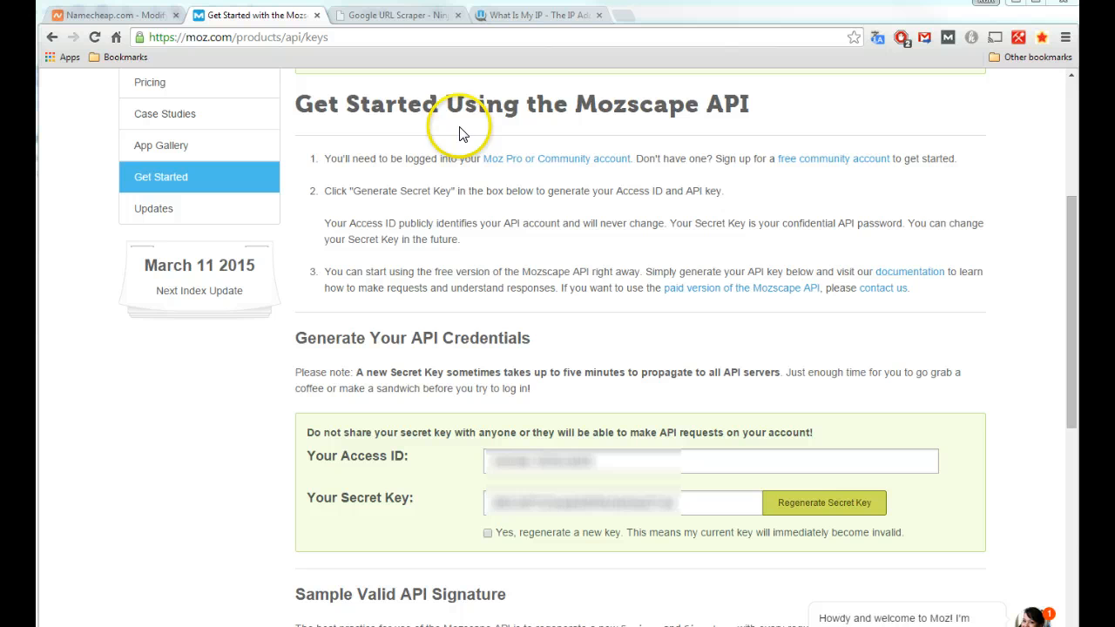
pyautogui.moveTo(401, 86)
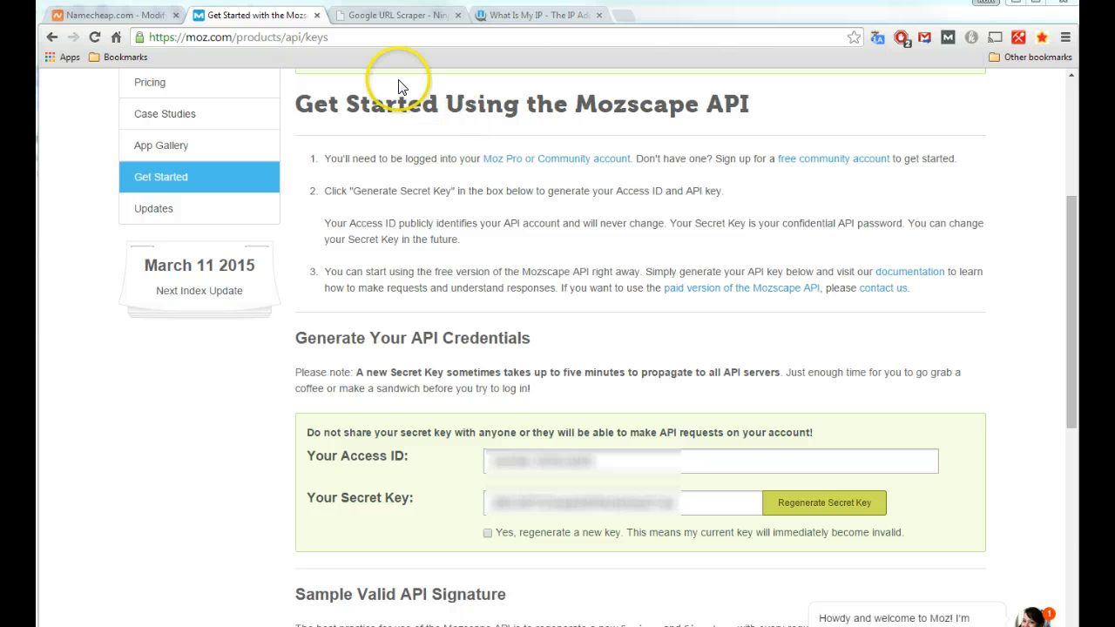
pyautogui.moveTo(421, 190)
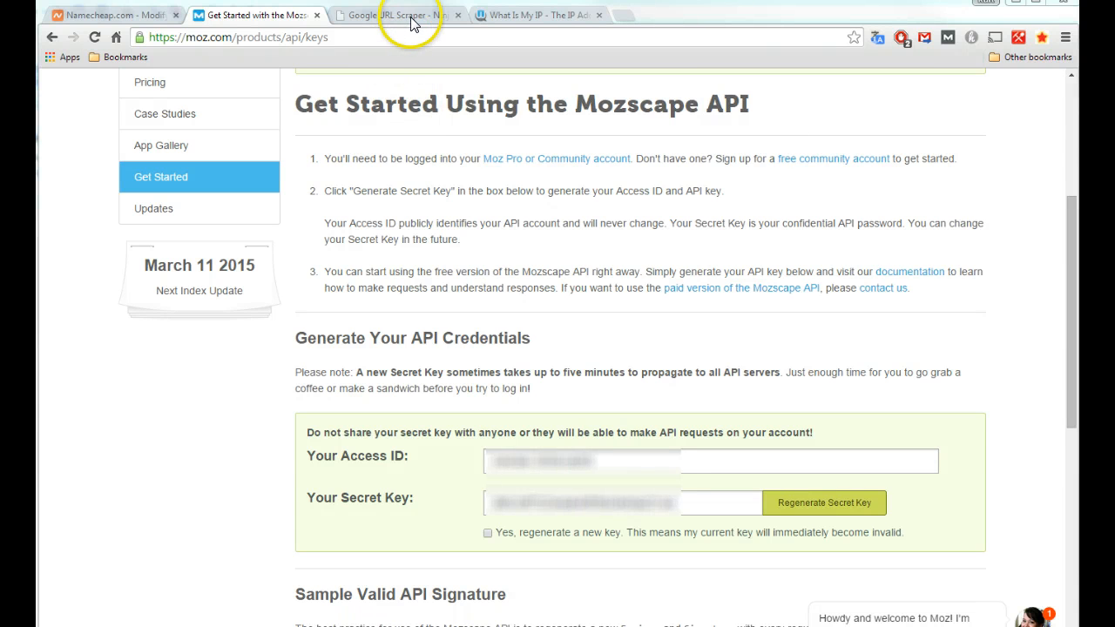
# Switch to the Google URL Scraper - Ninja SEO Tools tab
pyautogui.click(392, 15)
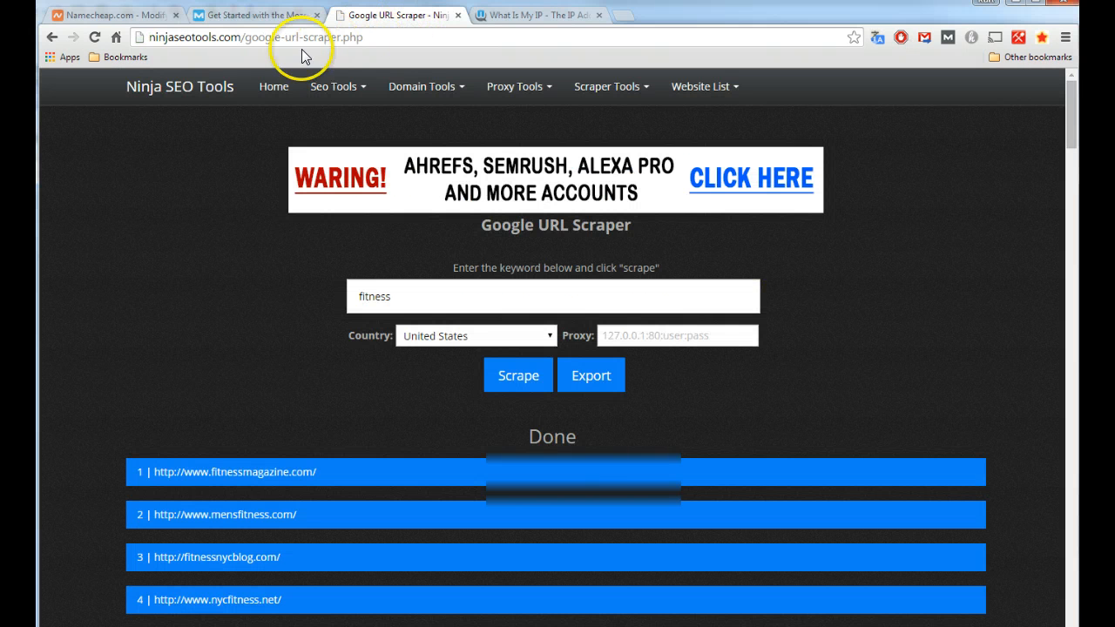
# Scrape URLs for 'fitness' in the United States and export the results
pyautogui.click(248, 37)
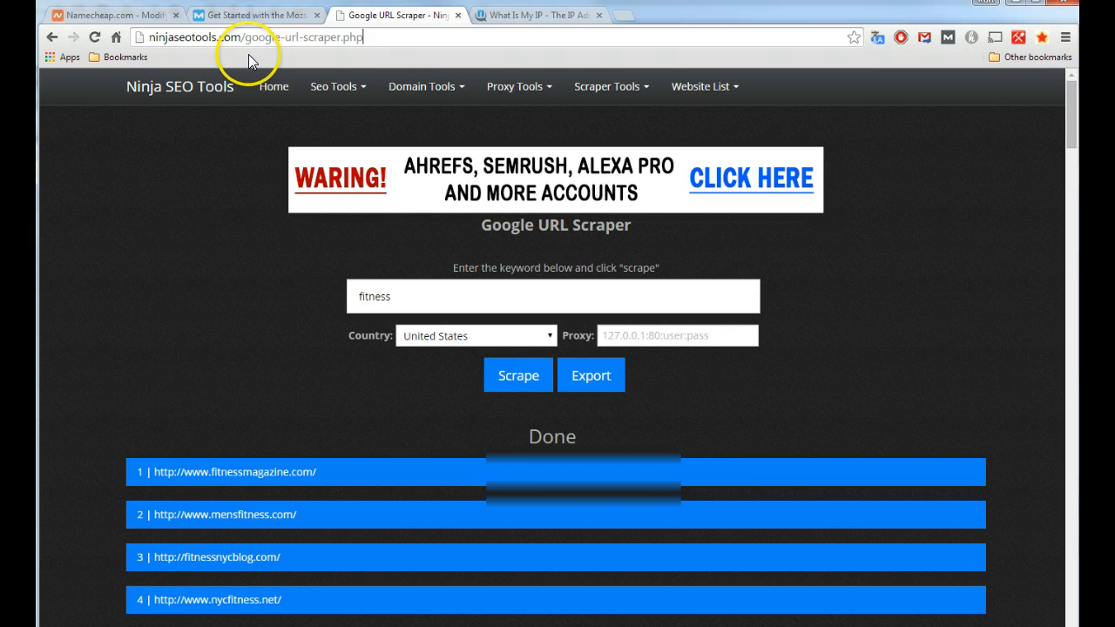
pyautogui.moveTo(290, 54)
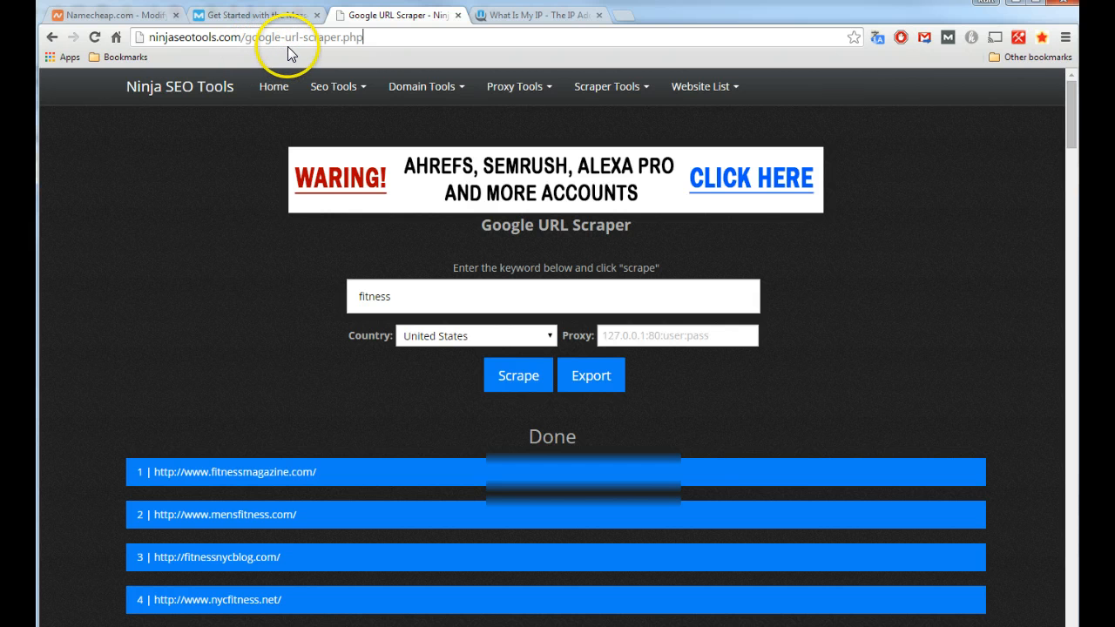
pyautogui.moveTo(349, 263)
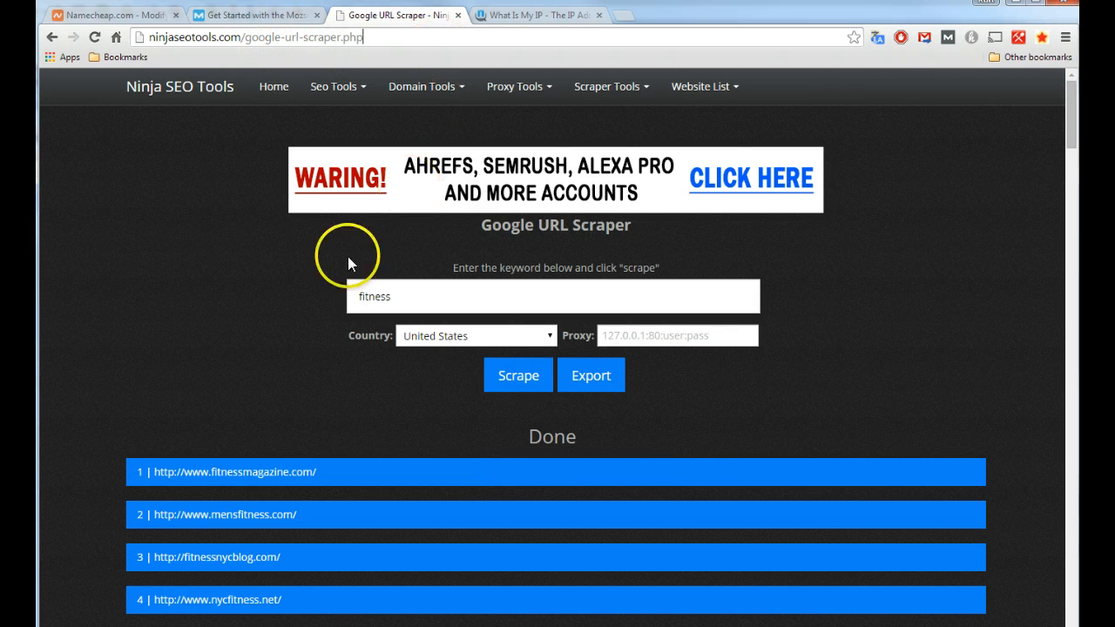
pyautogui.moveTo(468, 139)
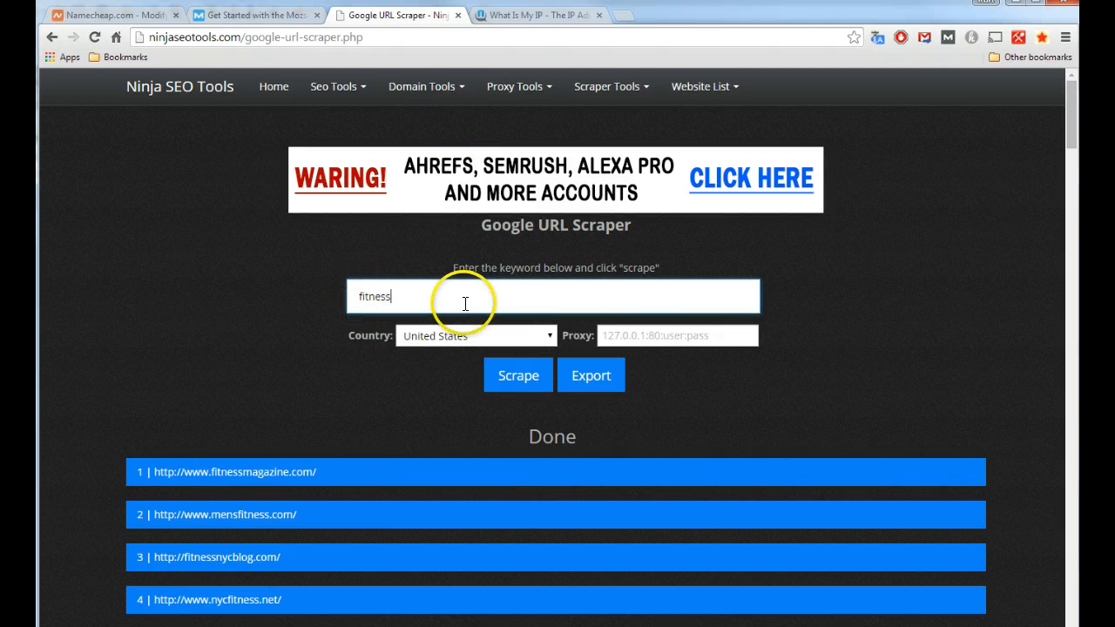
pyautogui.moveTo(491, 338)
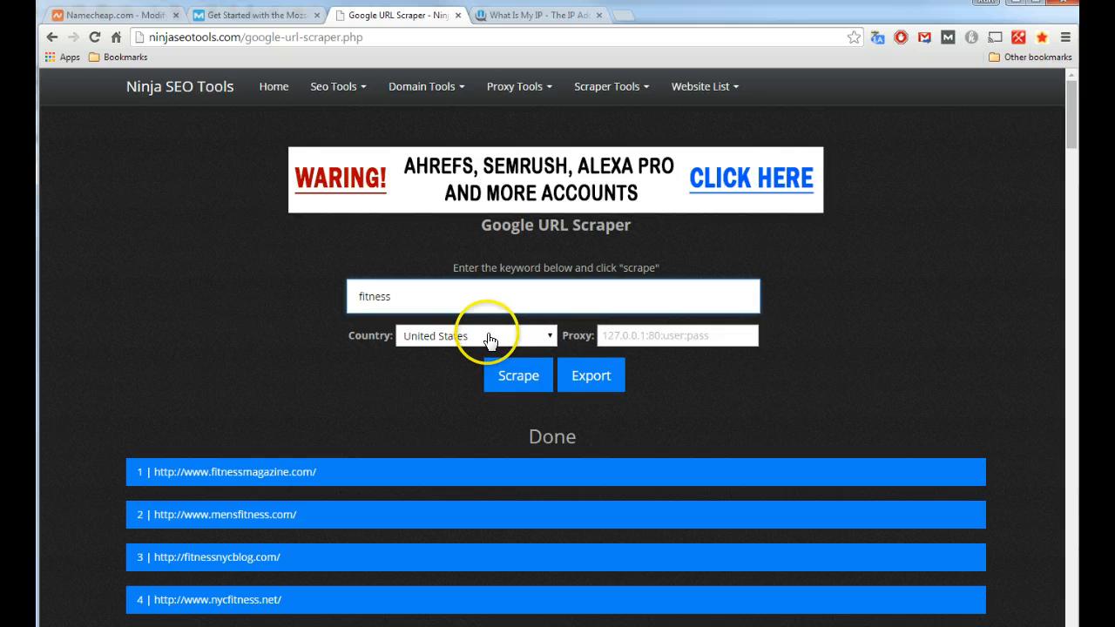
pyautogui.moveTo(517, 376)
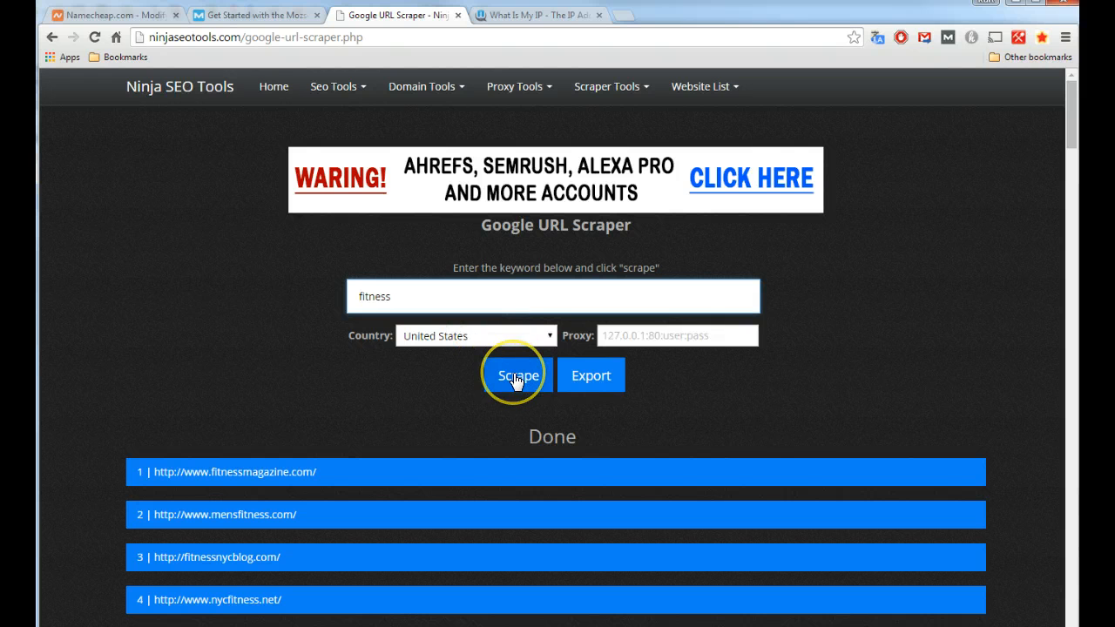
pyautogui.moveTo(404, 469)
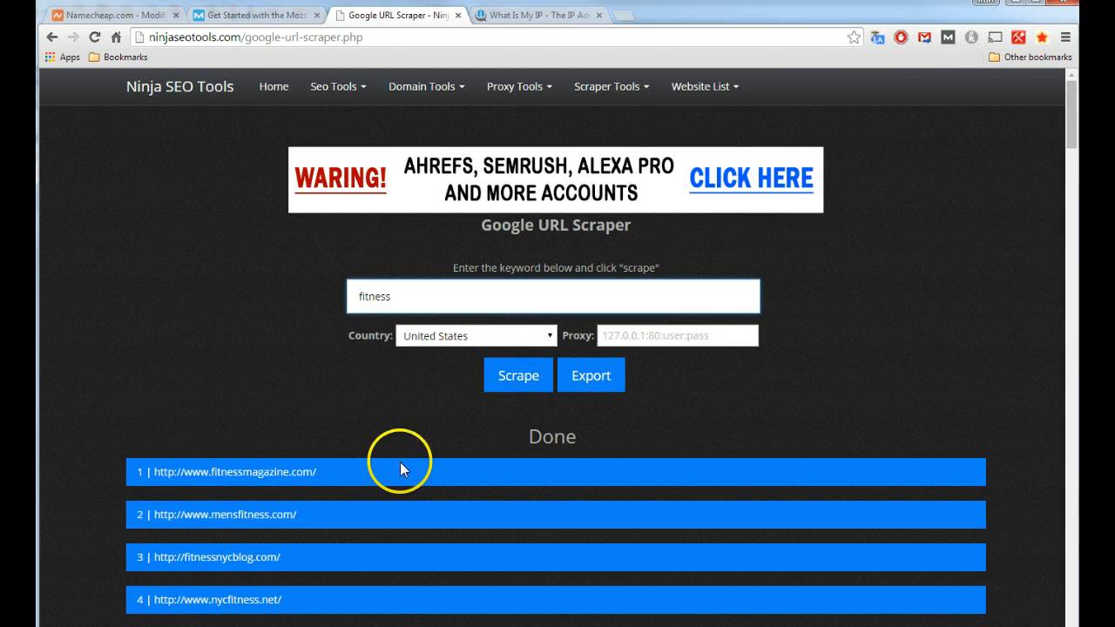
pyautogui.moveTo(313, 400)
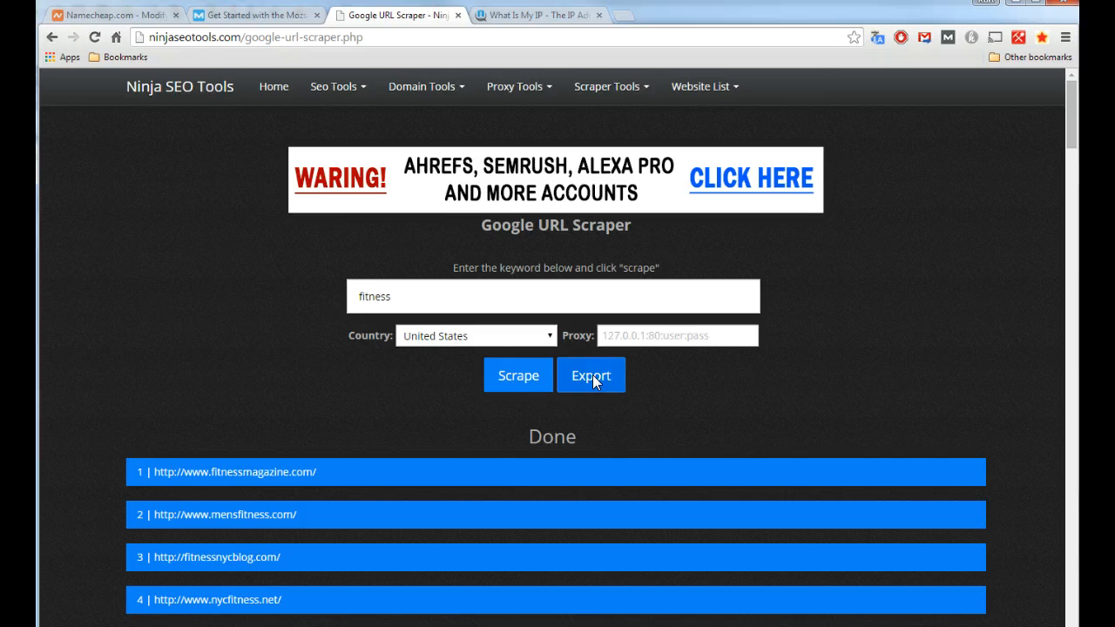
pyautogui.click(591, 375)
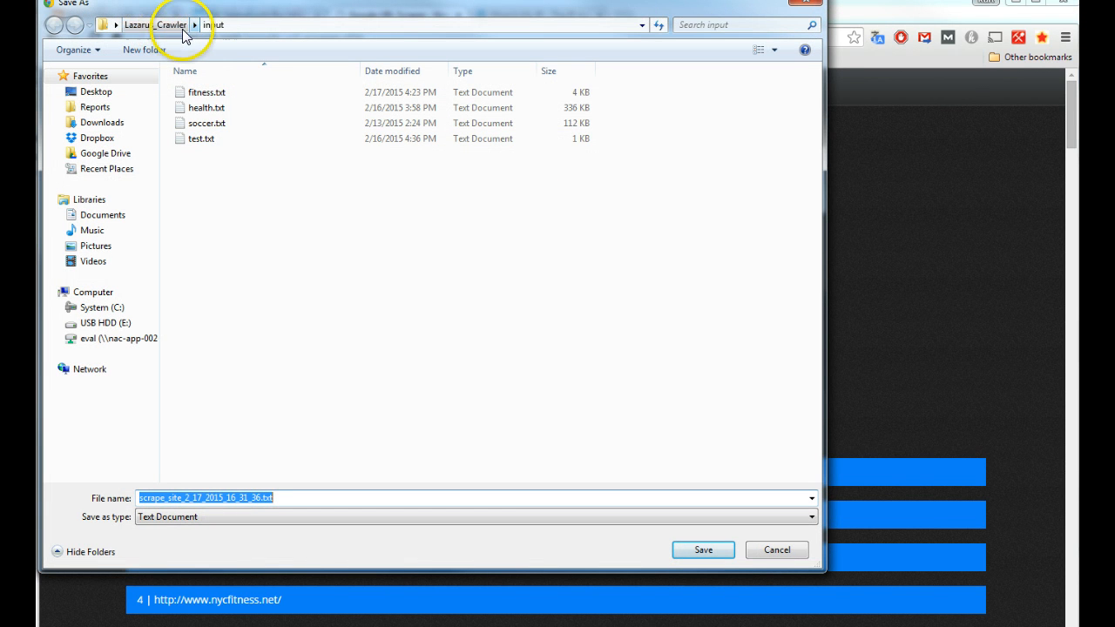
# Save the export as fitness.txt in Lazarus_Crawler\input, overwriting the old file
pyautogui.click(206, 91)
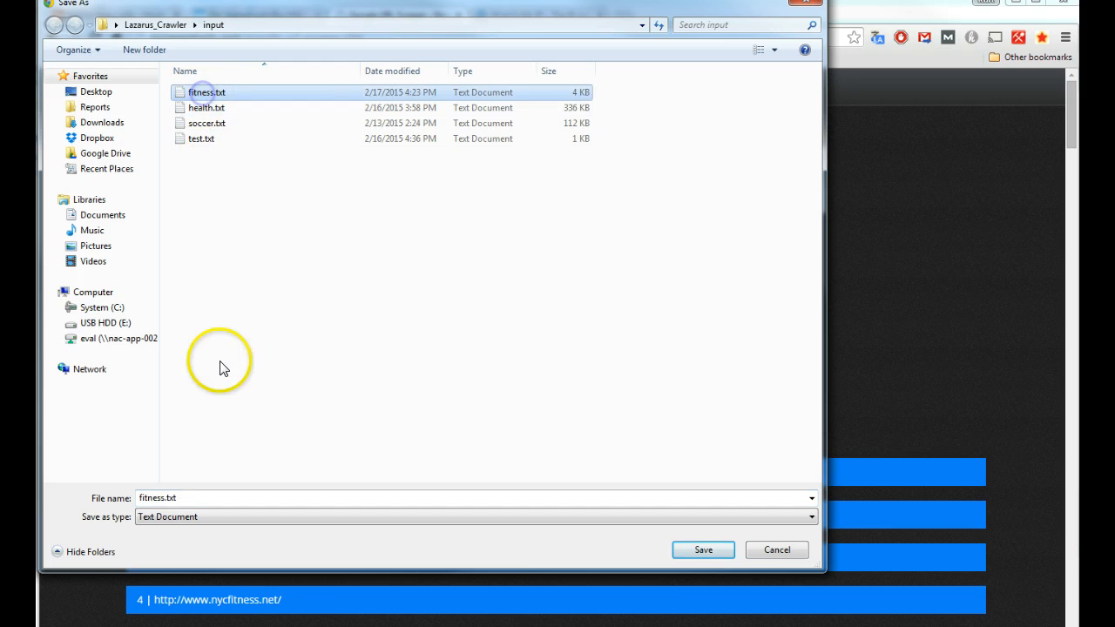
pyautogui.click(703, 550)
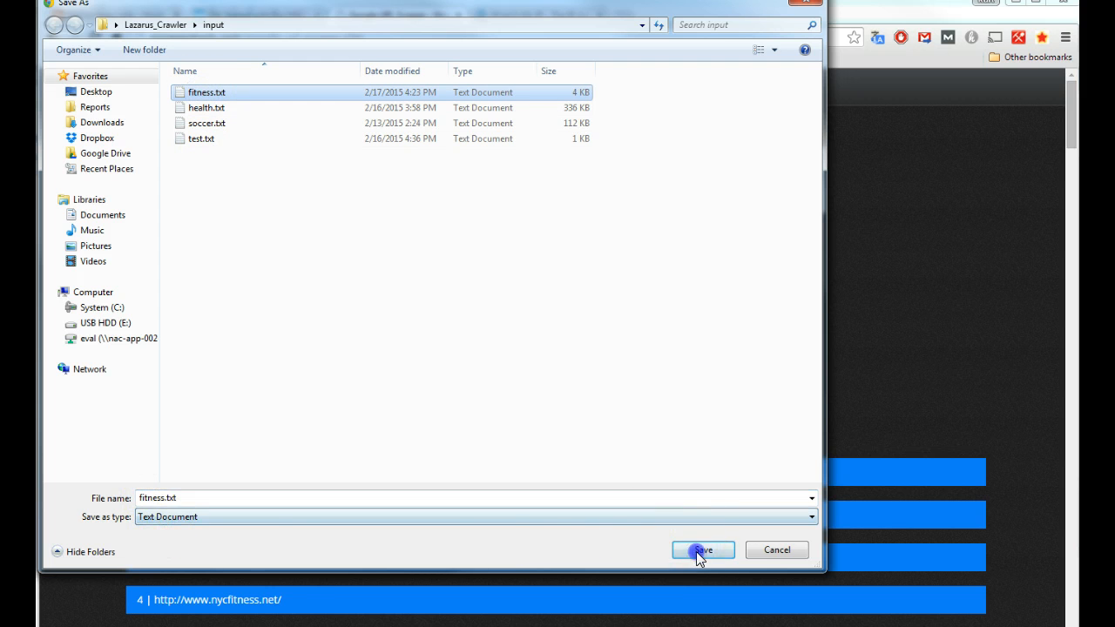
pyautogui.click(702, 550)
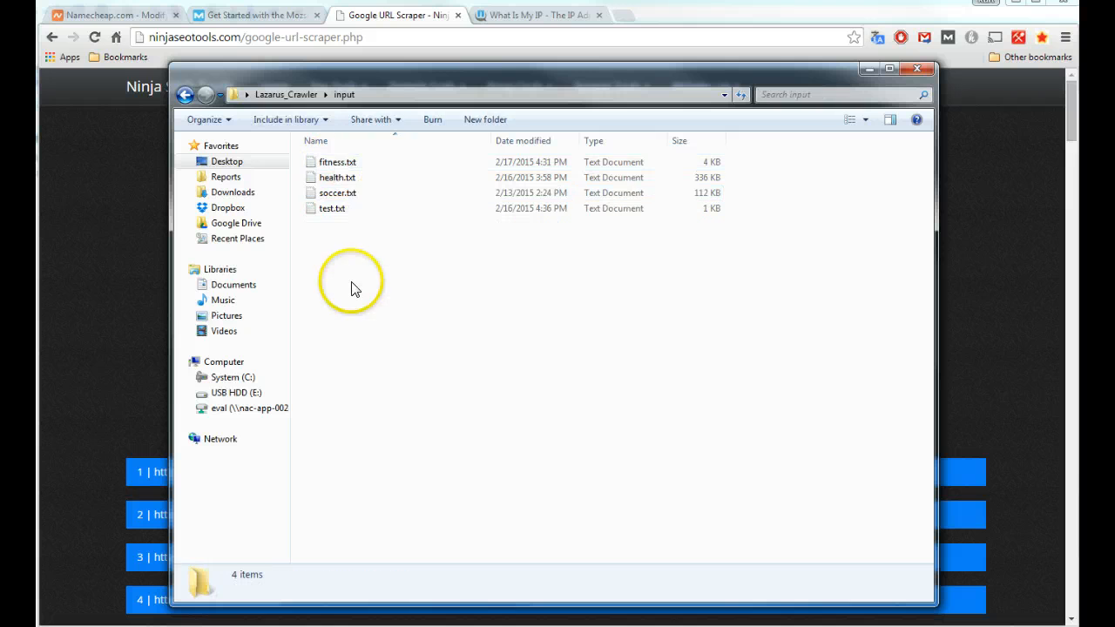
# Check fitness.txt in Notepad, then launch crawler-gui.exe from Lazarus_Crawler
pyautogui.click(337, 162)
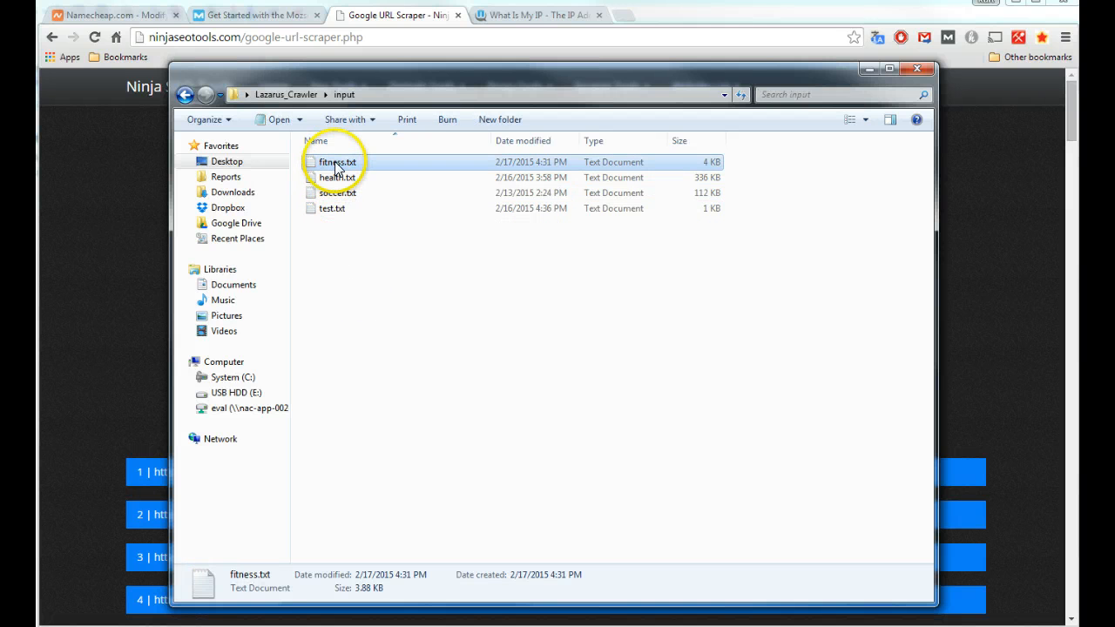
pyautogui.doubleClick(337, 162)
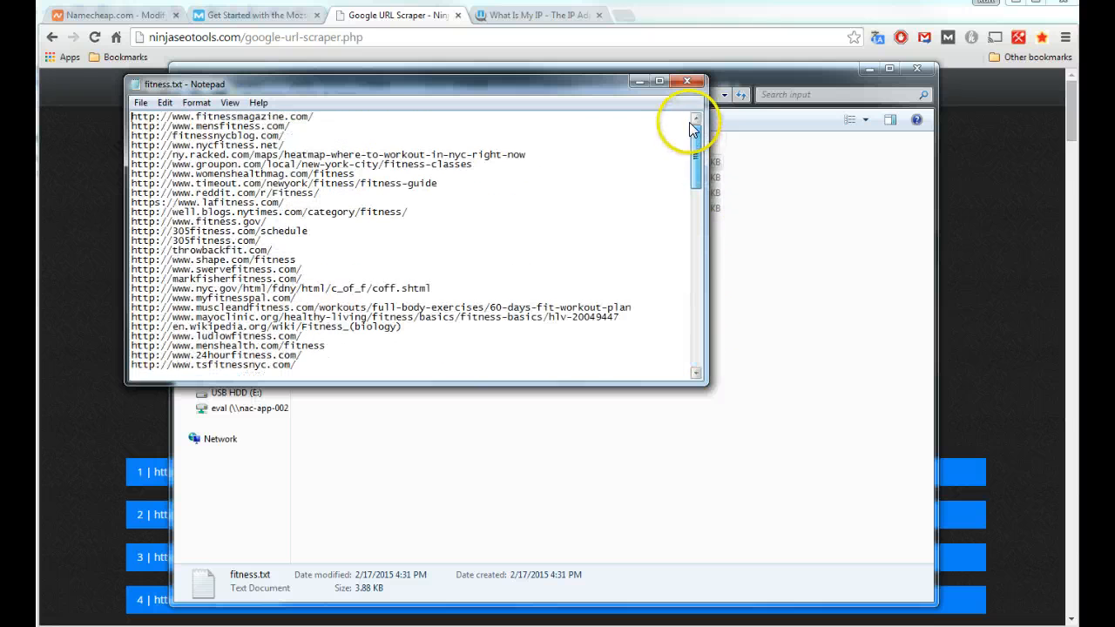
pyautogui.click(687, 81)
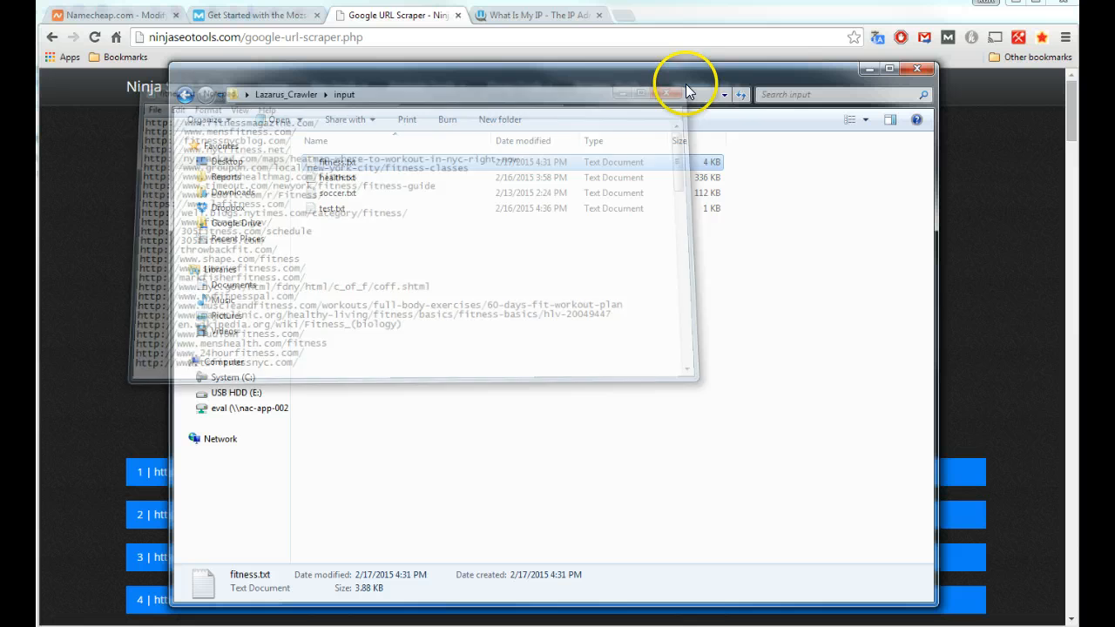
pyautogui.click(185, 95)
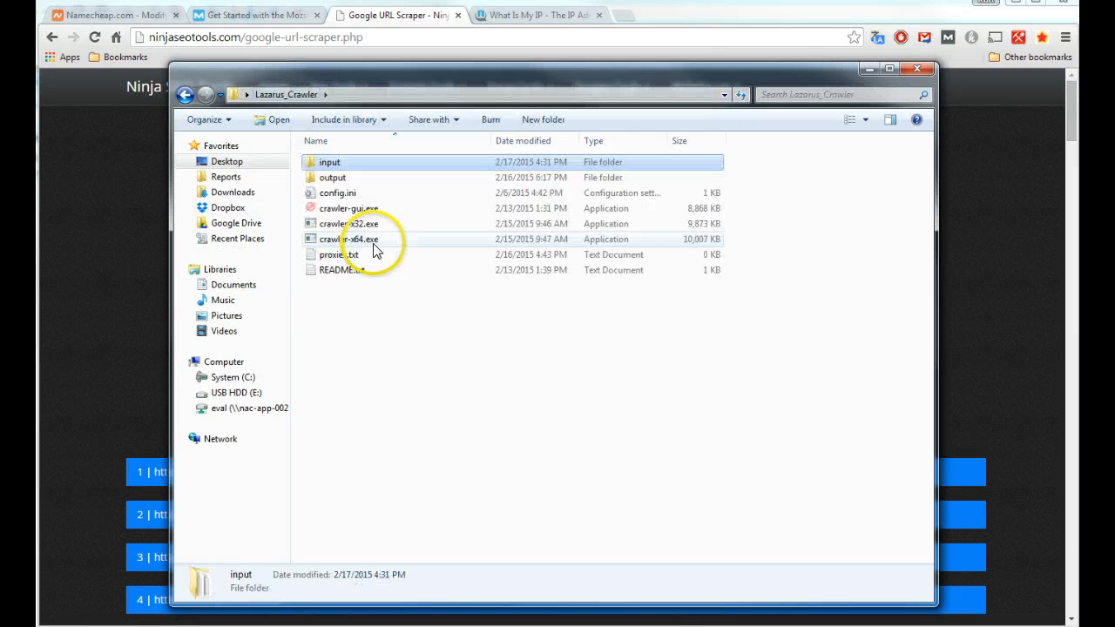
pyautogui.doubleClick(350, 239)
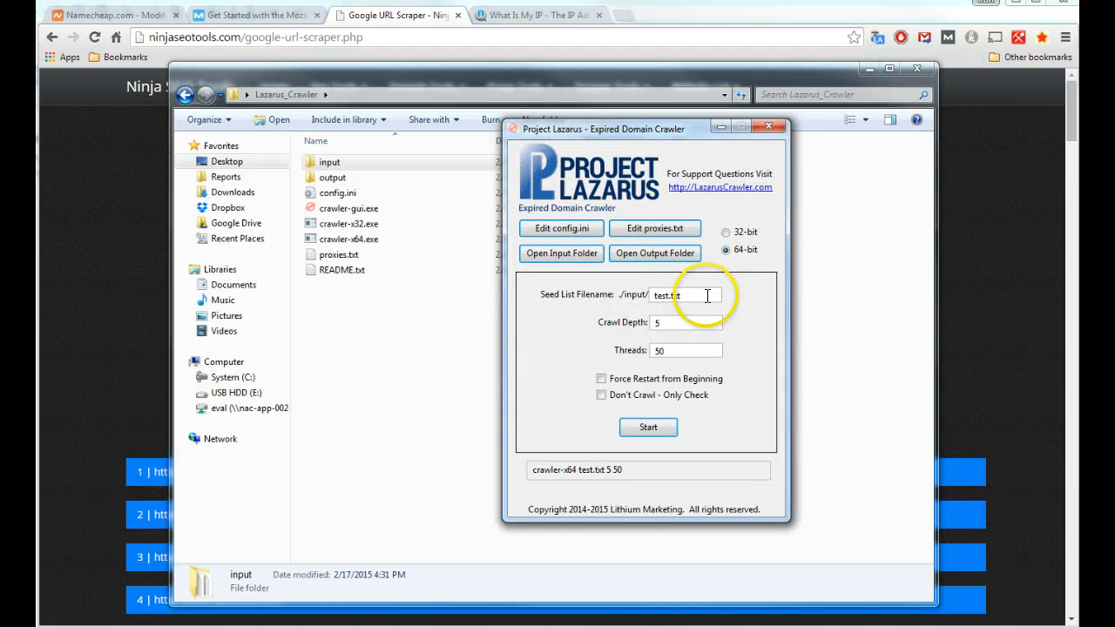
# Set the seed list filename to fitness.txt and choose 64-bit, keeping depth 5, 50 threads
pyautogui.tripleClick(685, 295)
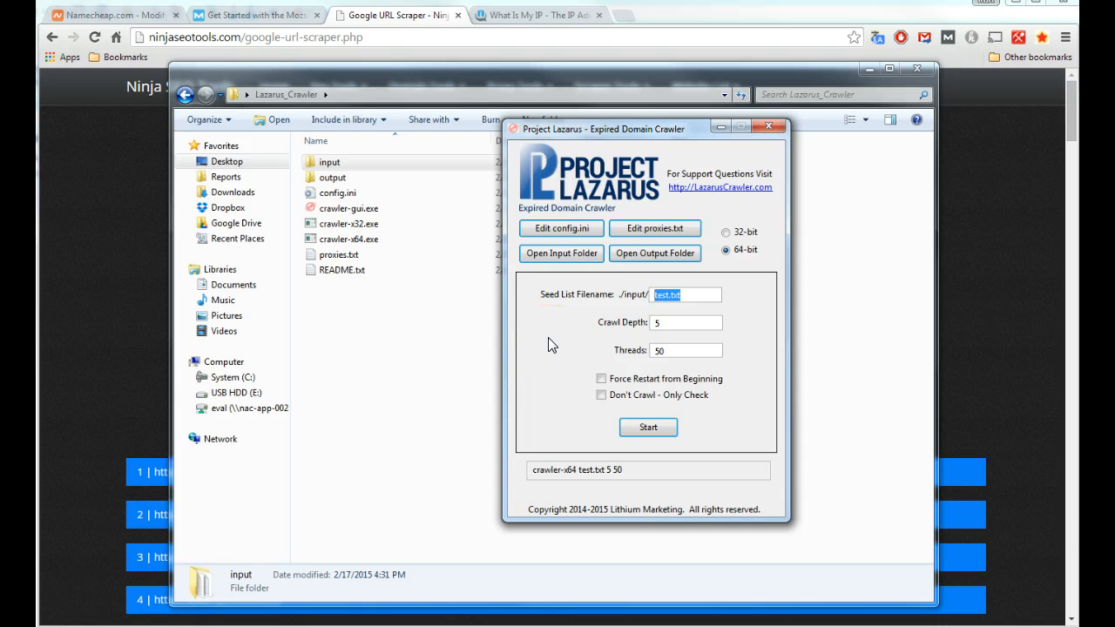
pyautogui.write('fitness.t')
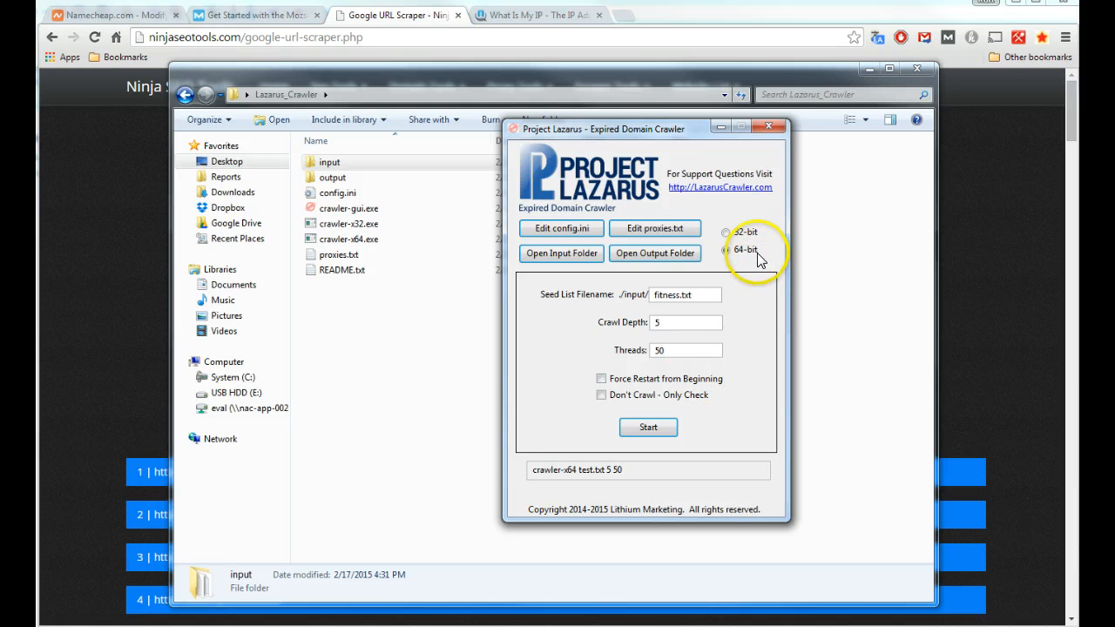
pyautogui.click(726, 250)
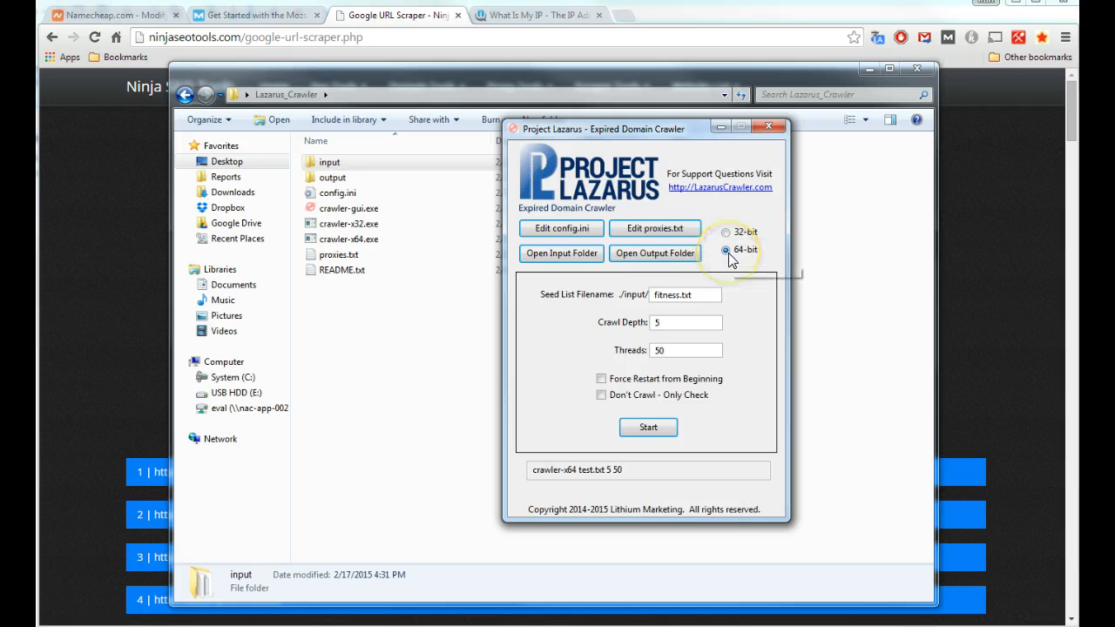
pyautogui.moveTo(726, 231)
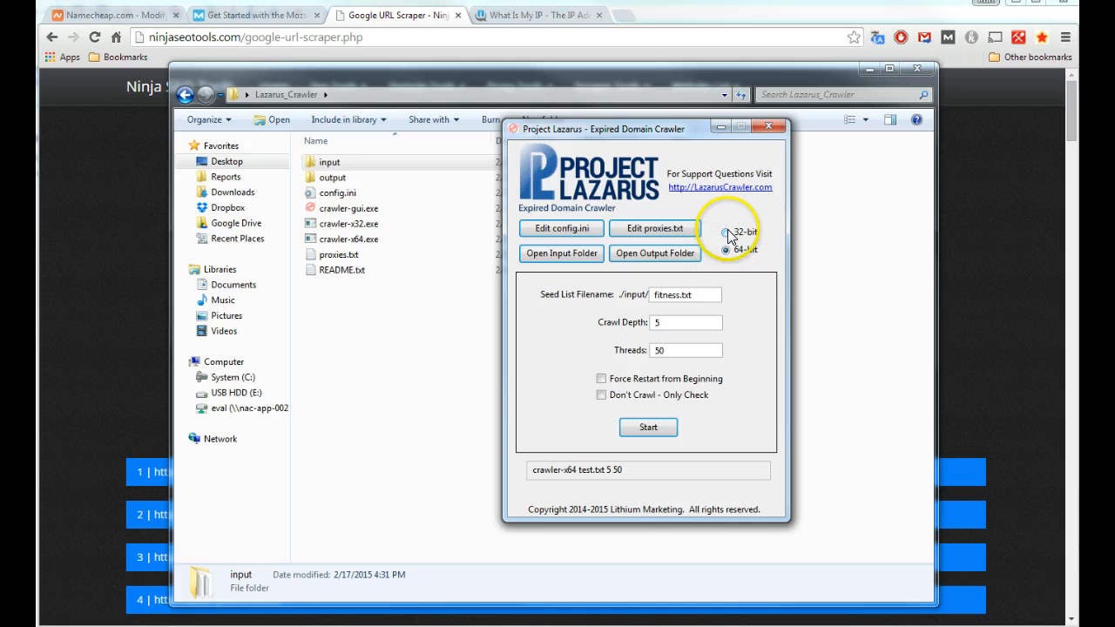
pyautogui.click(725, 251)
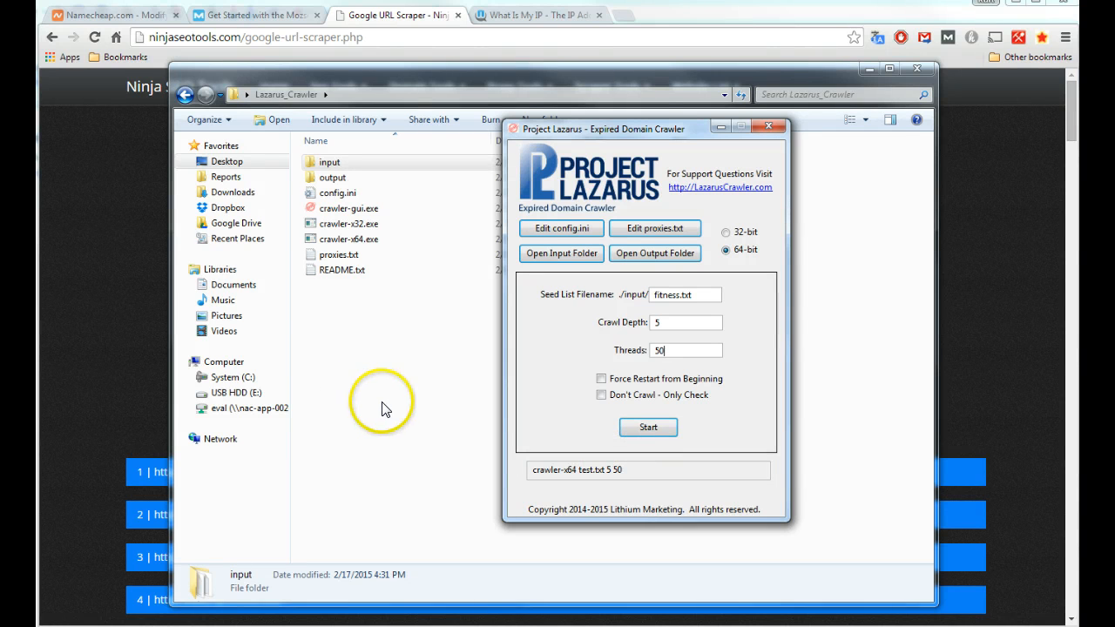
pyautogui.moveTo(386, 410)
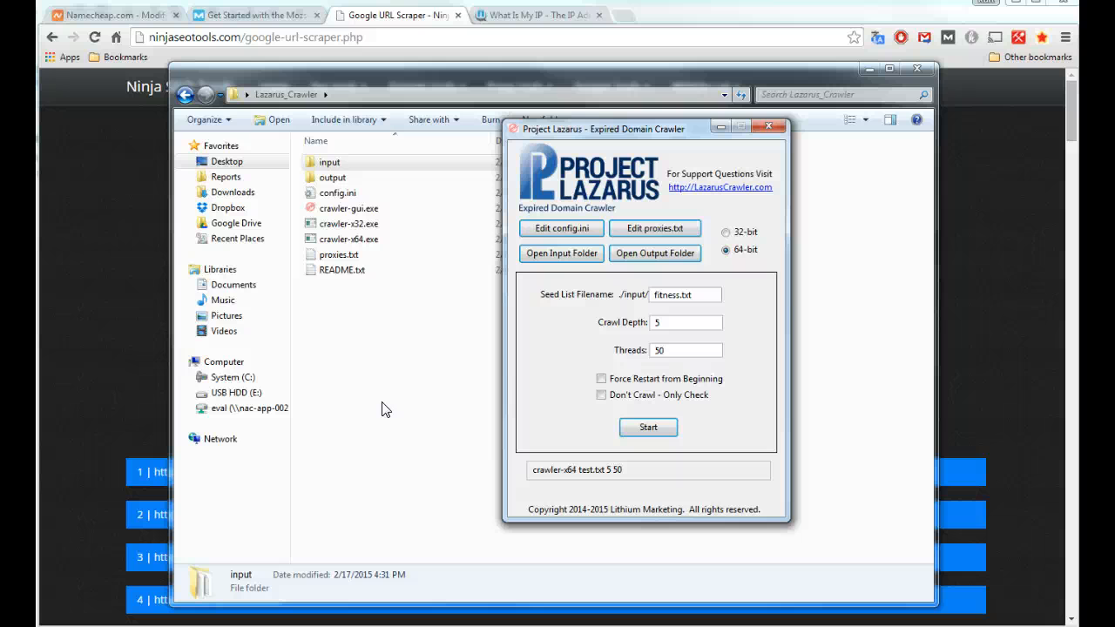
pyautogui.click(685, 350)
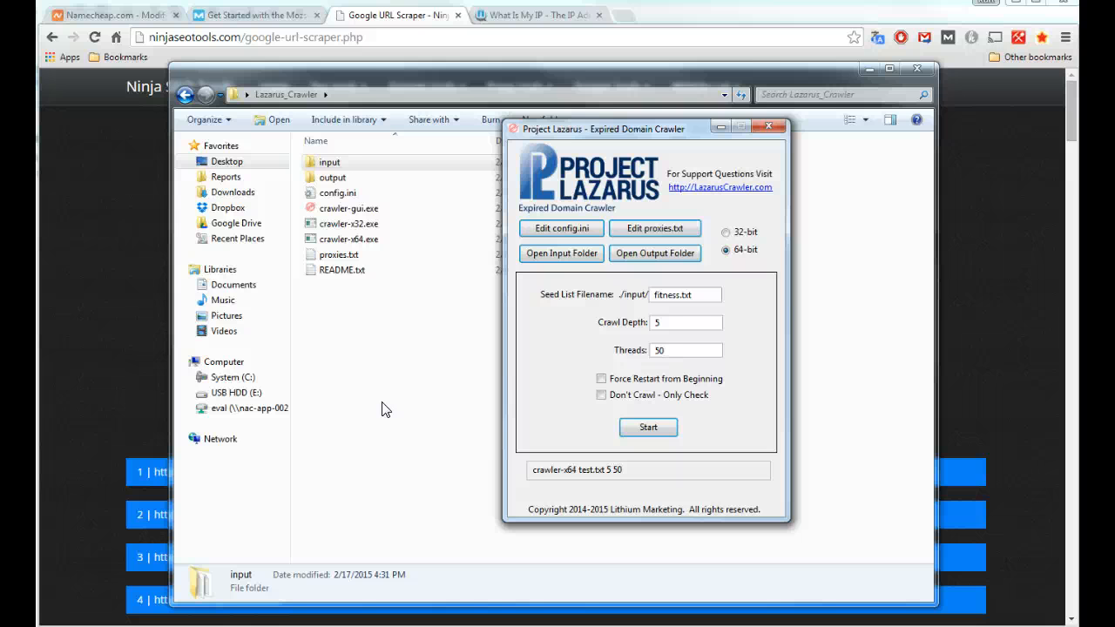
pyautogui.click(684, 350)
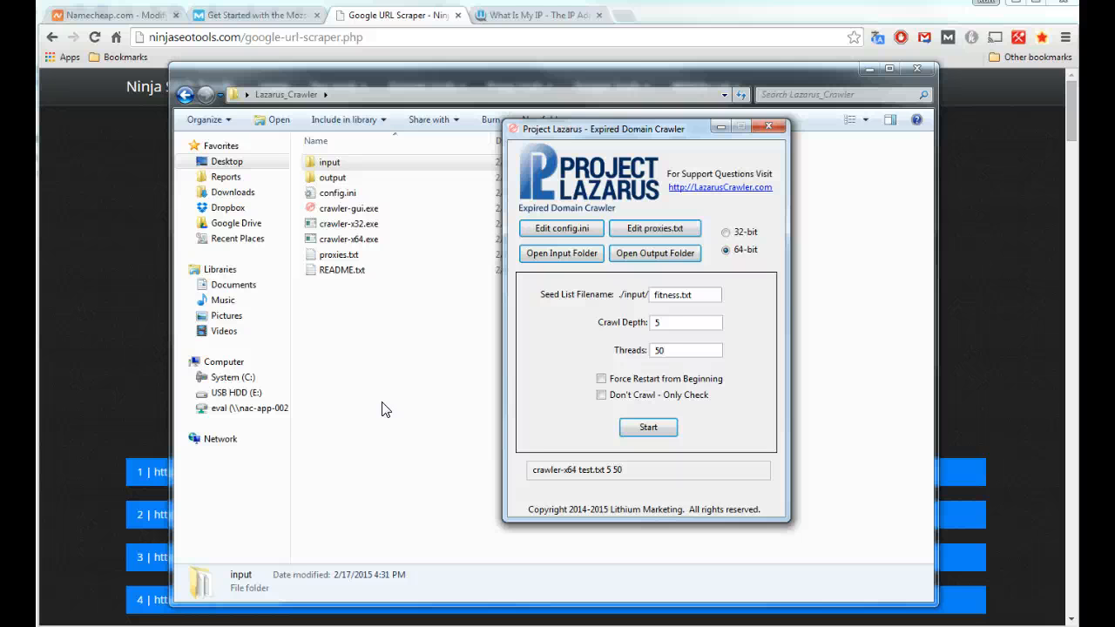
pyautogui.click(685, 350)
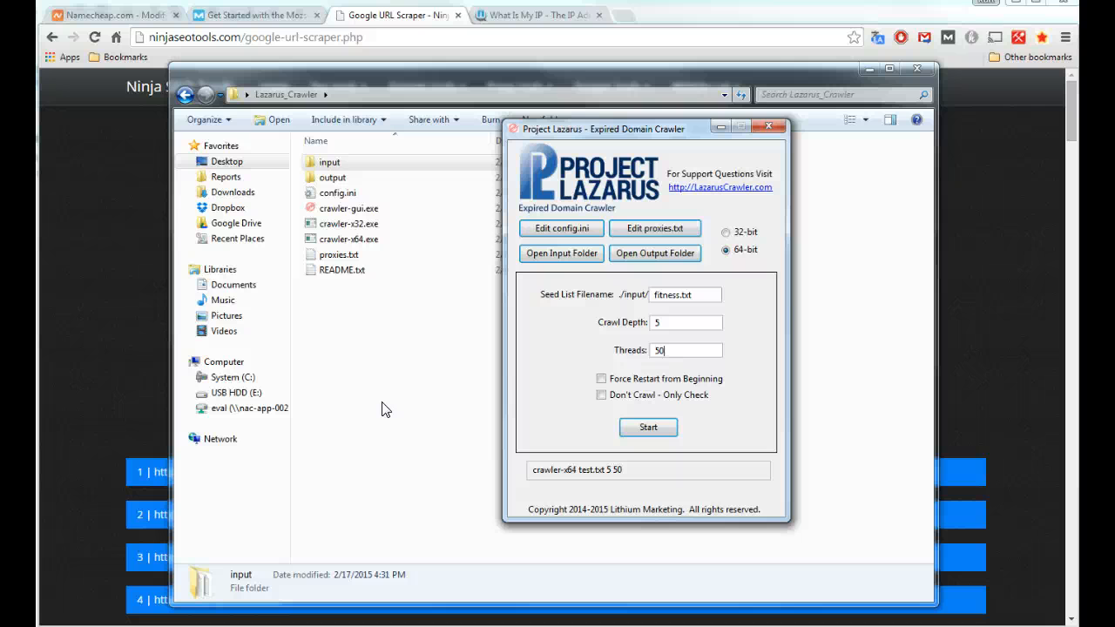